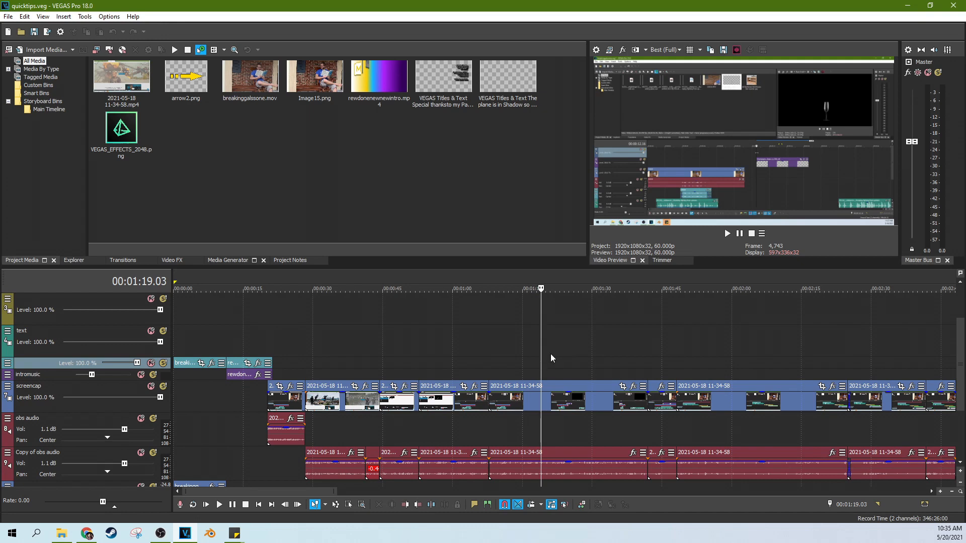
mouse_move(498, 379)
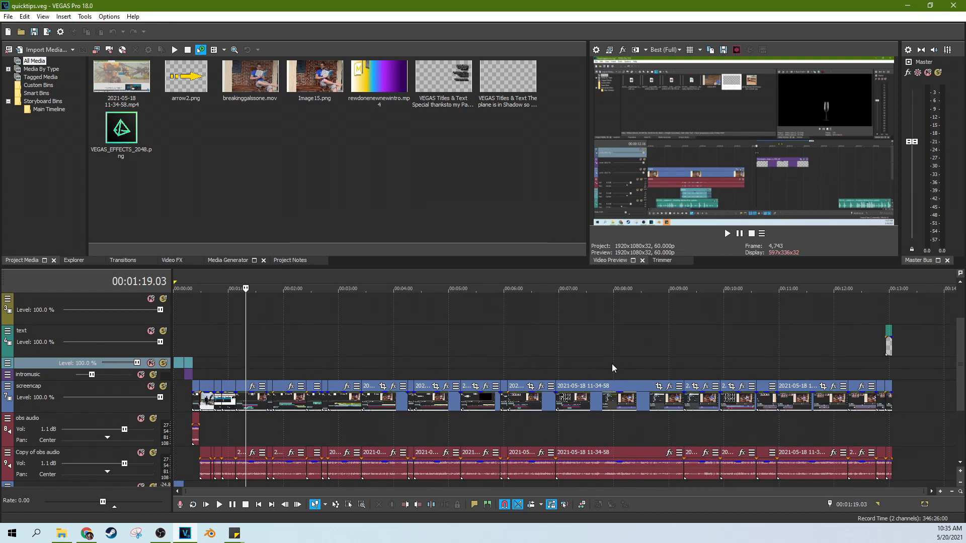
Move the playhead near 10:52, then open Advanced Save... from the Tools menu
left_click(771, 288)
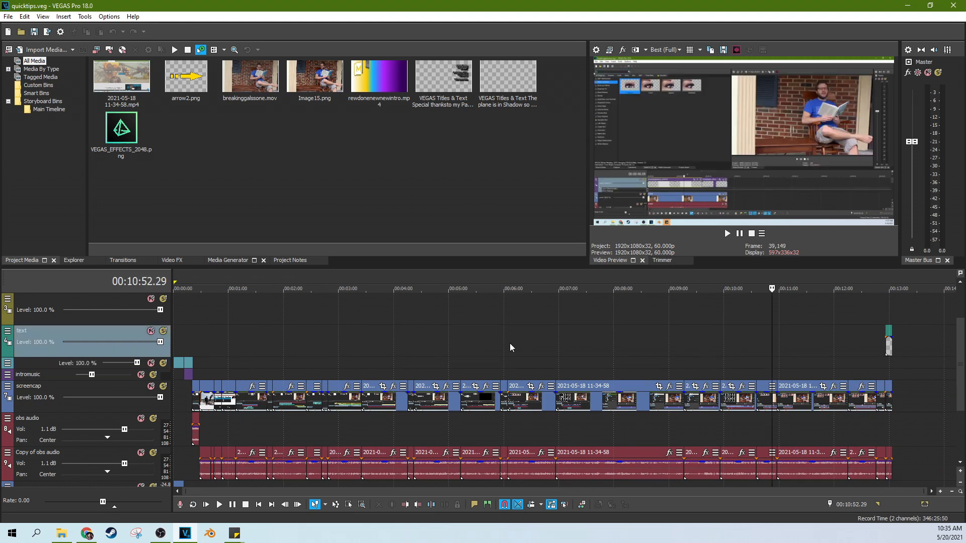
mouse_move(598, 386)
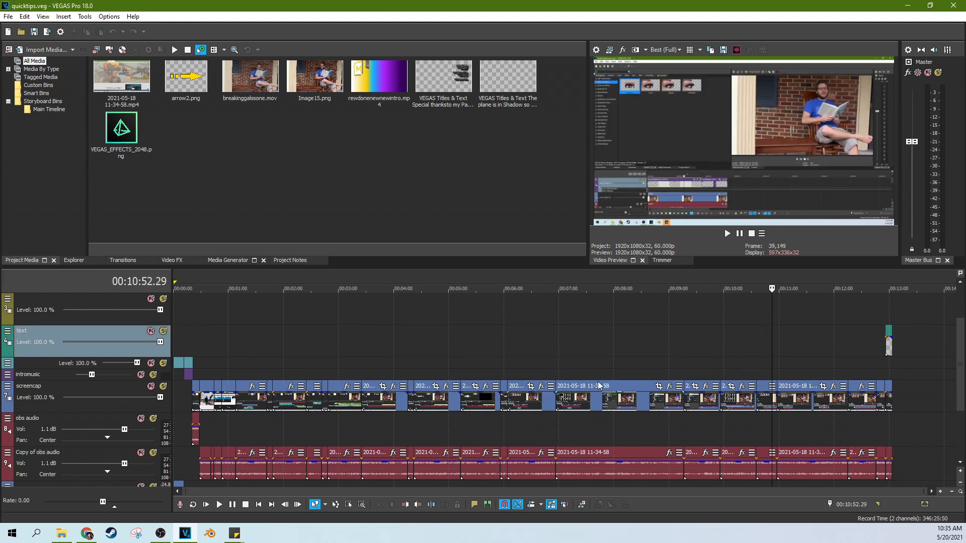
mouse_move(695, 372)
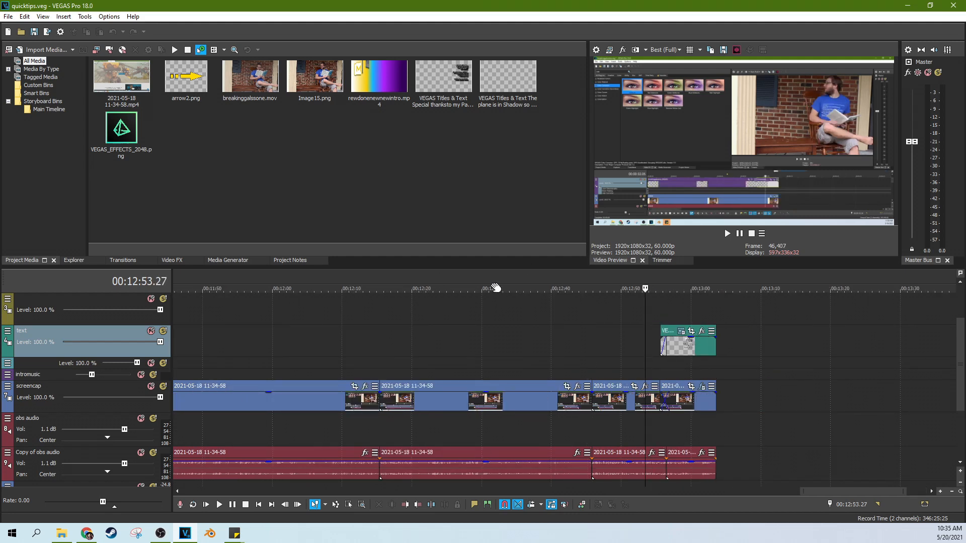
mouse_move(493, 288)
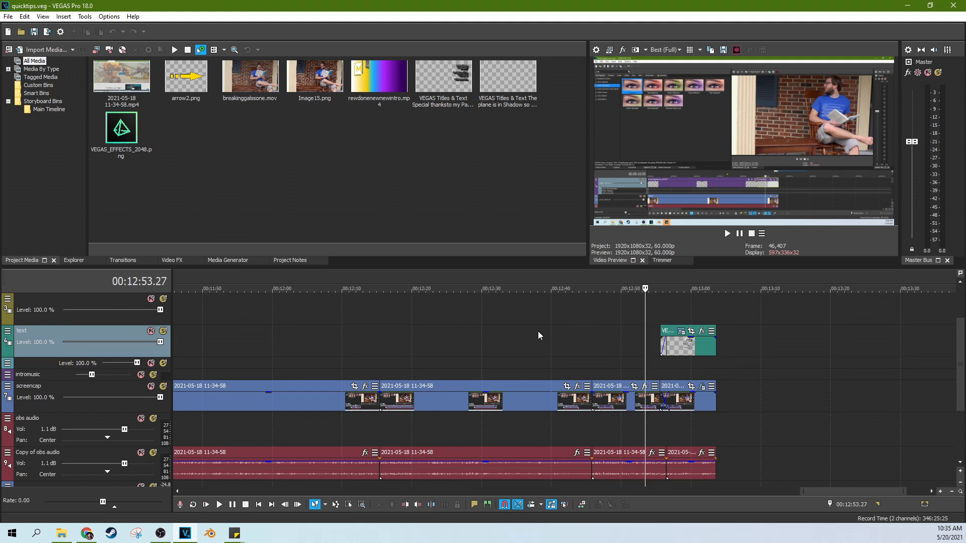
mouse_move(534, 335)
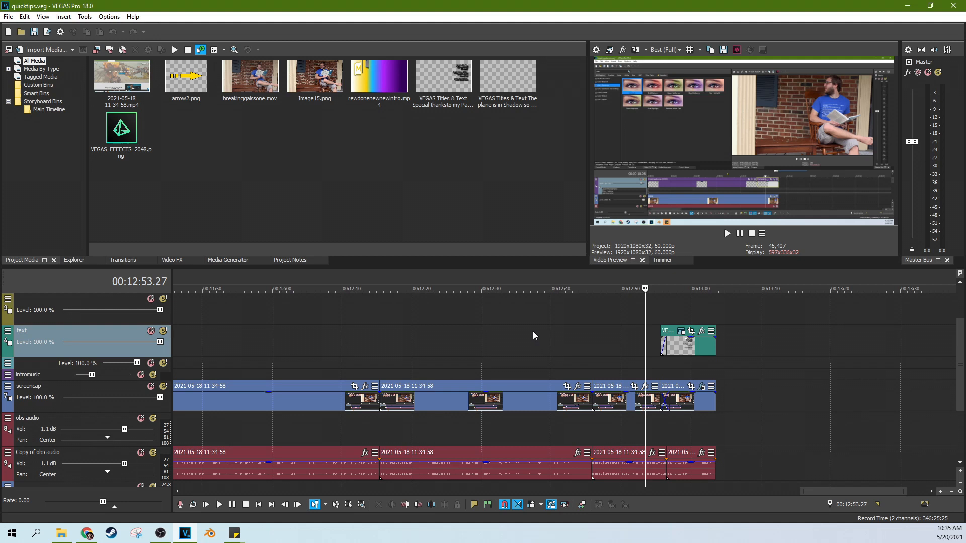
mouse_move(113, 26)
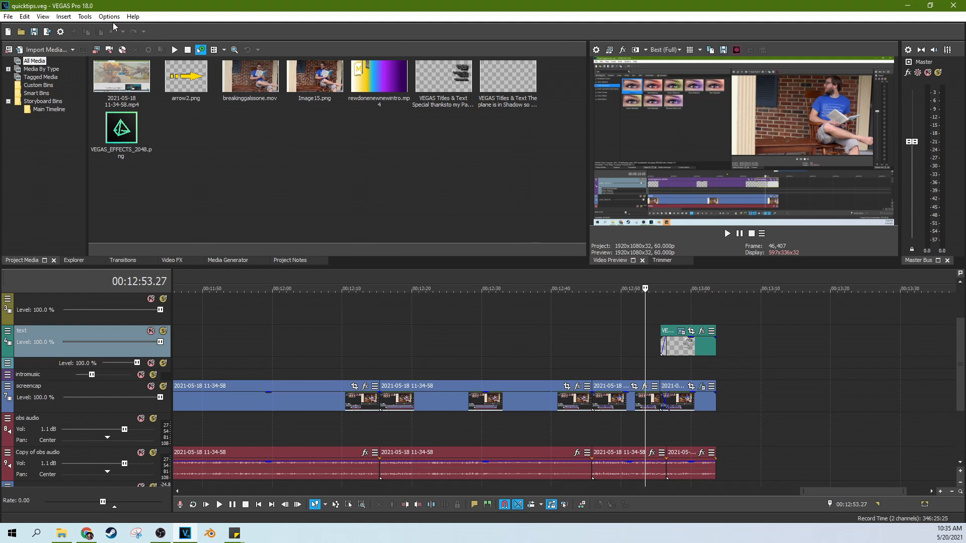
left_click(132, 16)
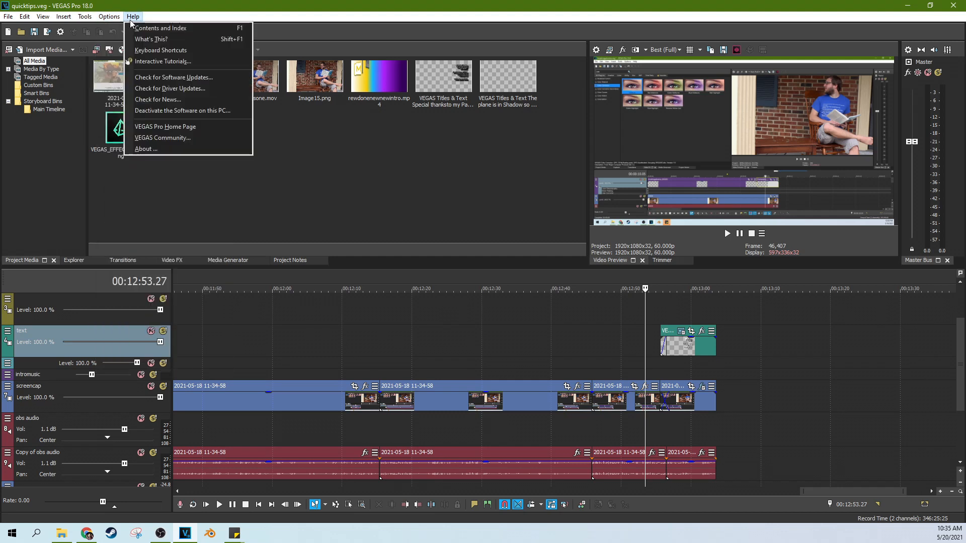
left_click(85, 16)
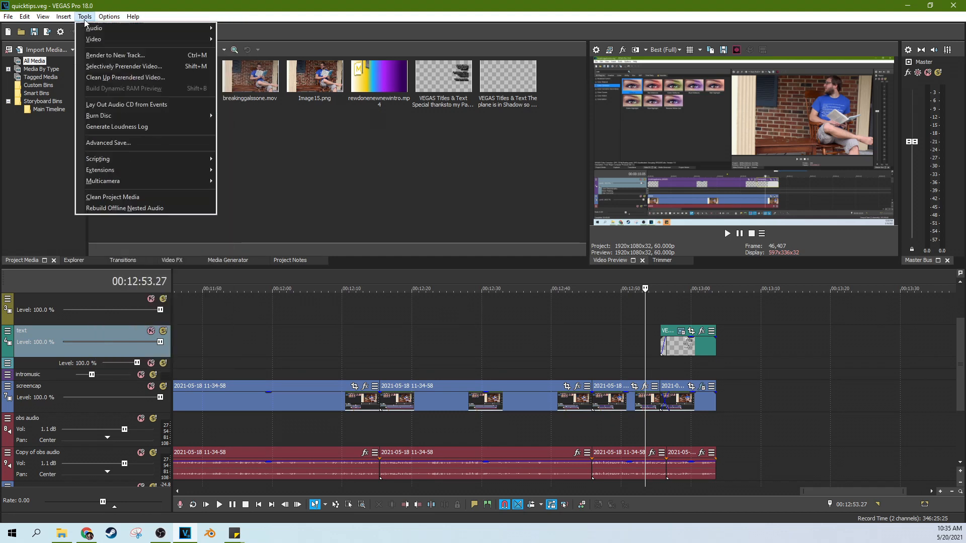
mouse_move(107, 143)
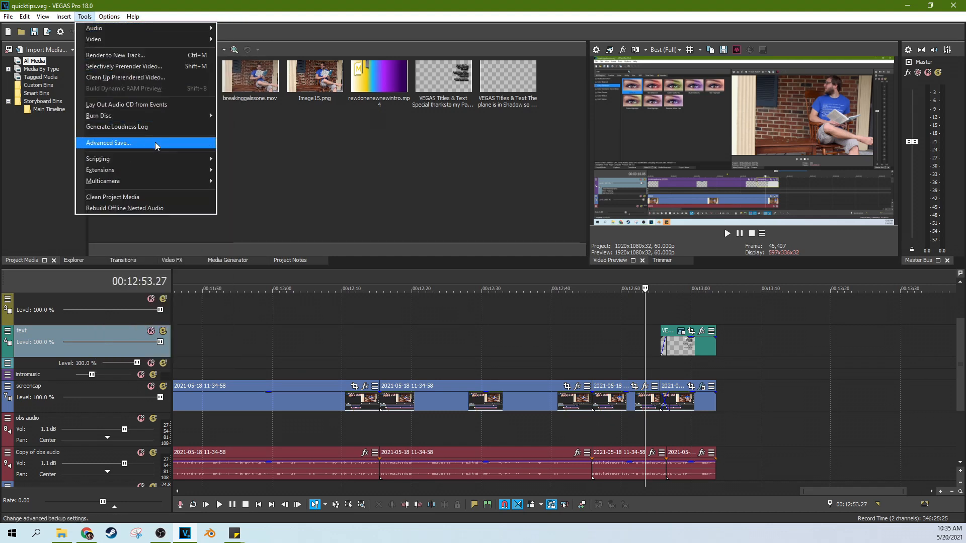
mouse_move(97, 159)
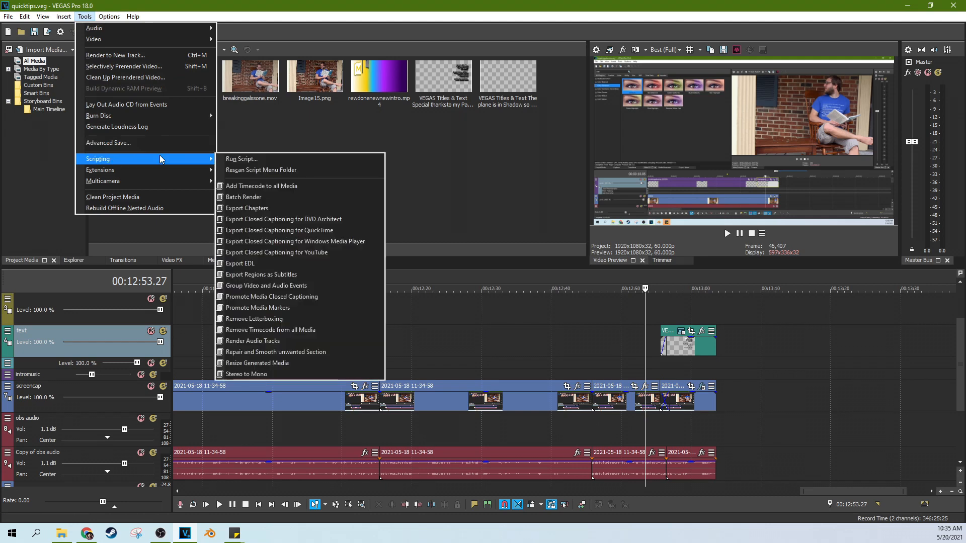
mouse_move(108, 143)
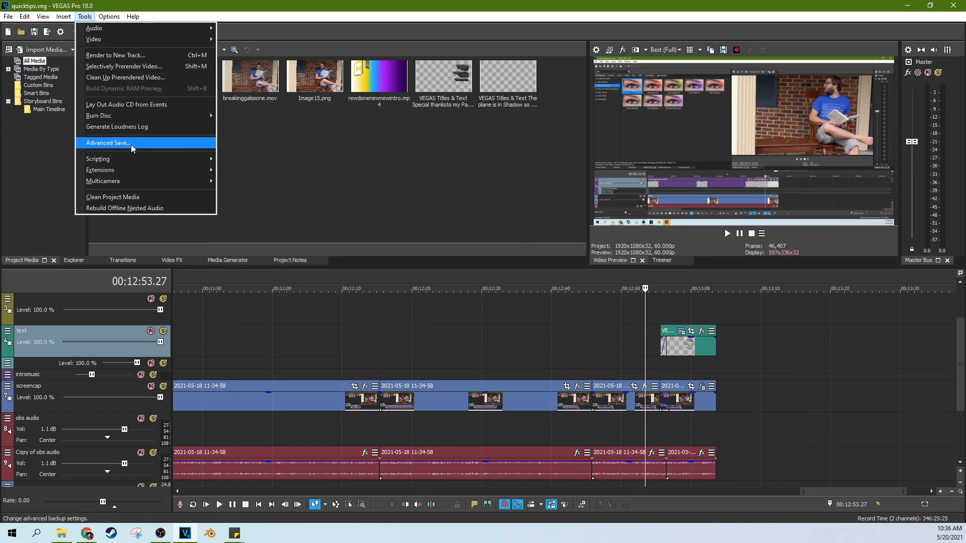
left_click(106, 143)
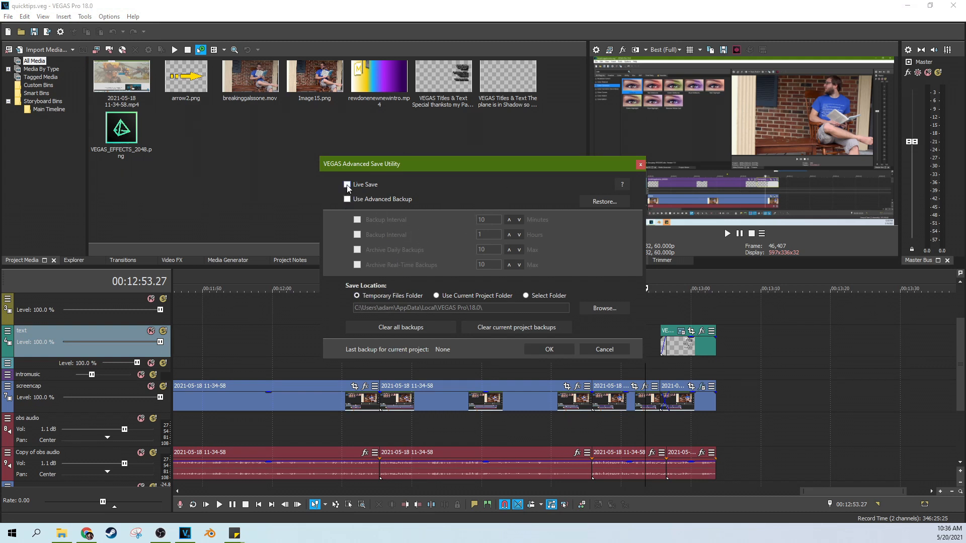
mouse_move(398, 190)
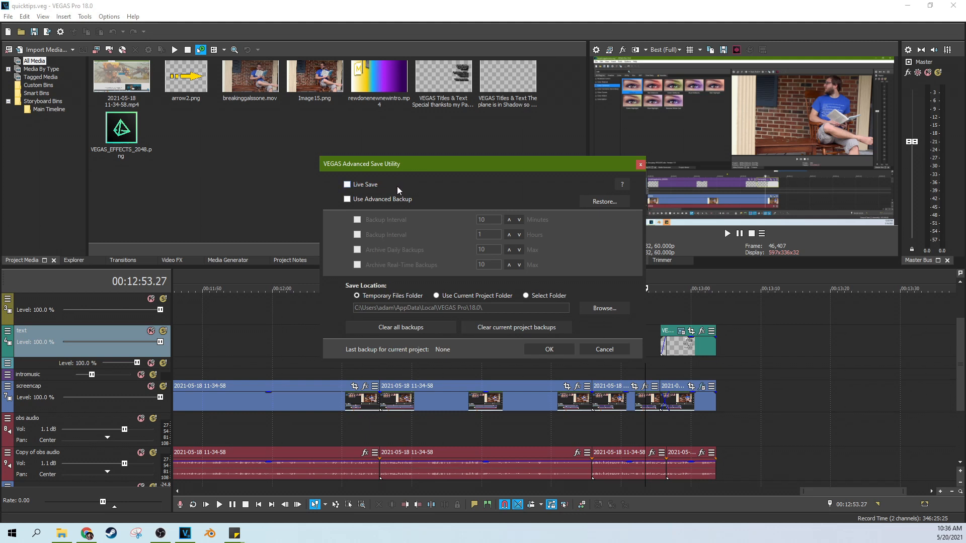
mouse_move(407, 192)
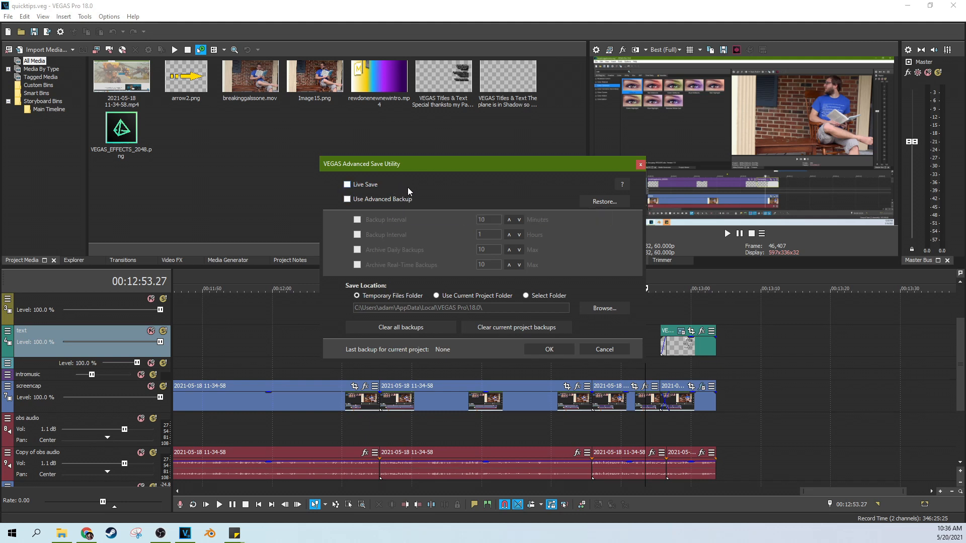
mouse_move(373, 190)
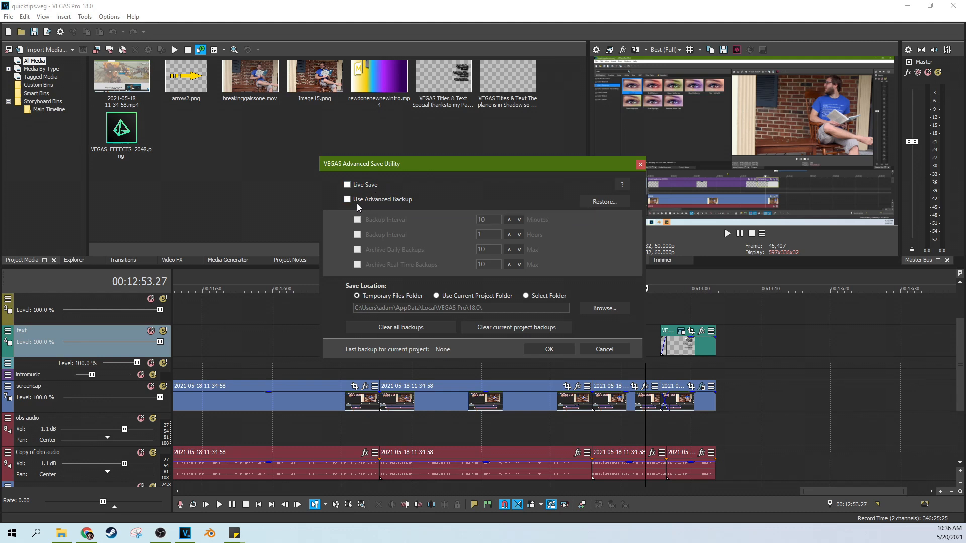
mouse_move(346, 199)
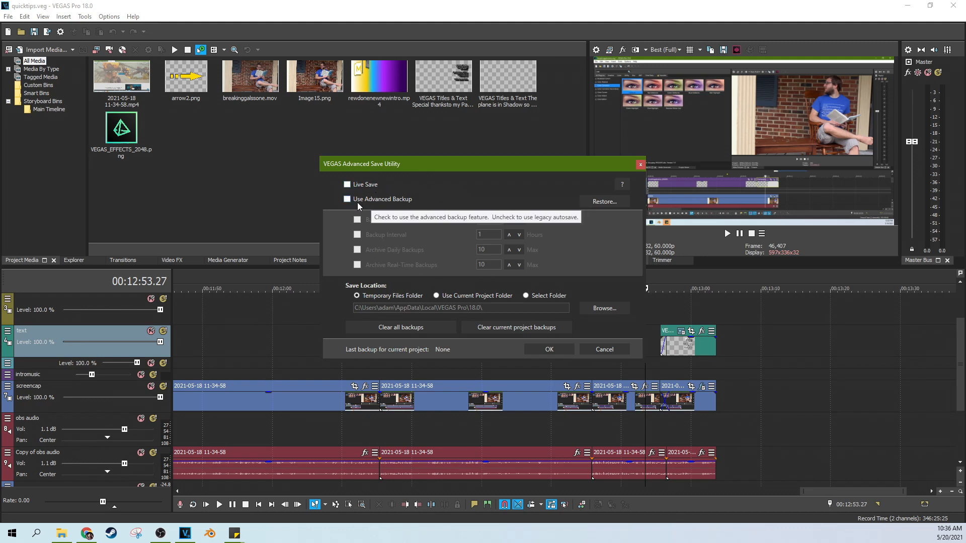
mouse_move(420, 199)
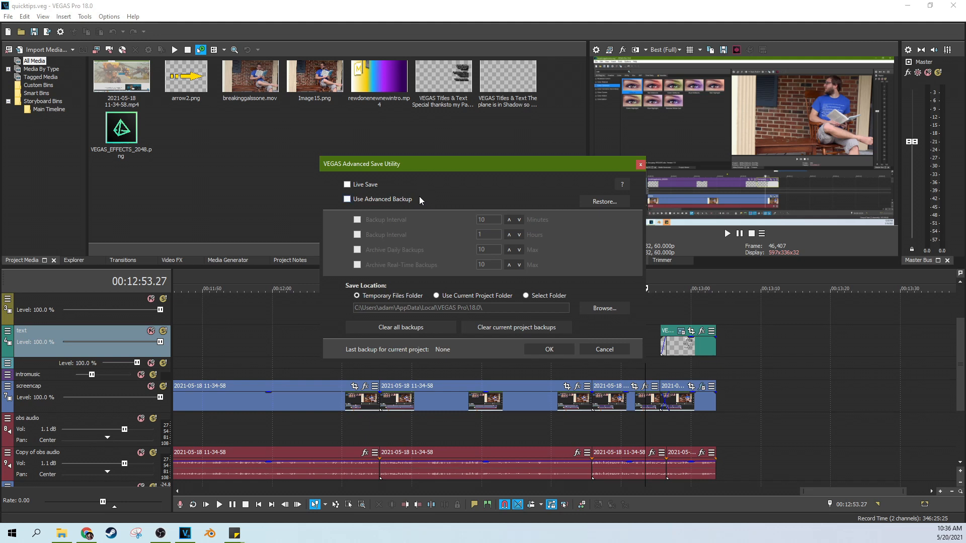
mouse_move(387, 246)
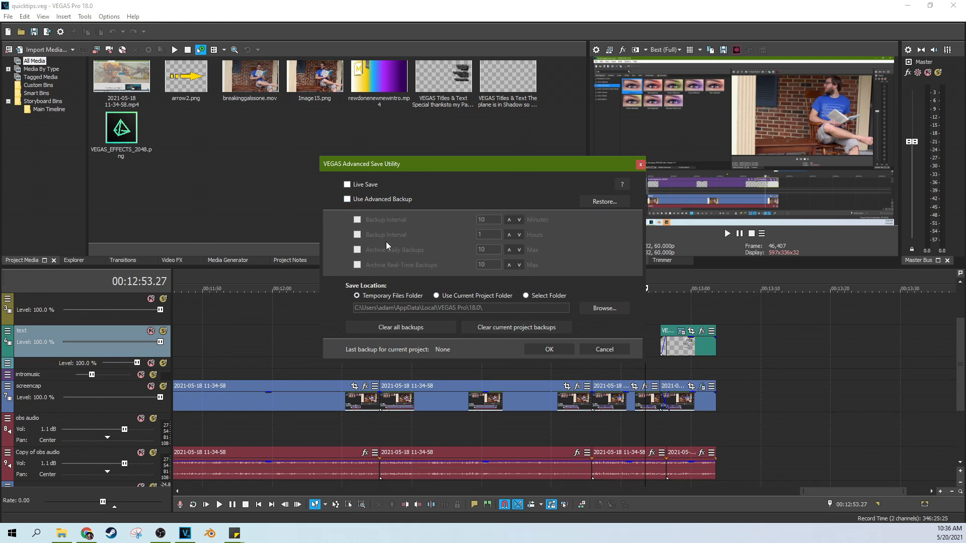
mouse_move(437, 214)
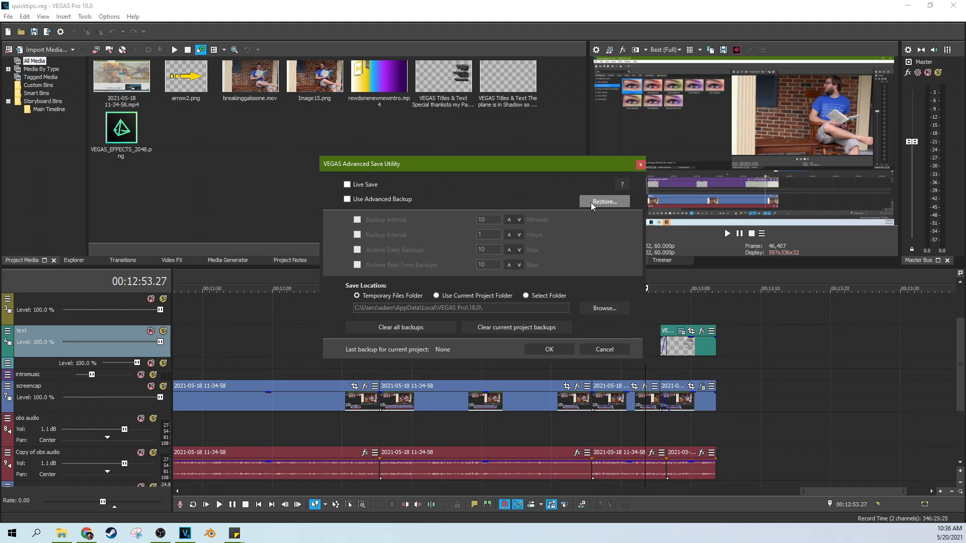
mouse_move(603, 201)
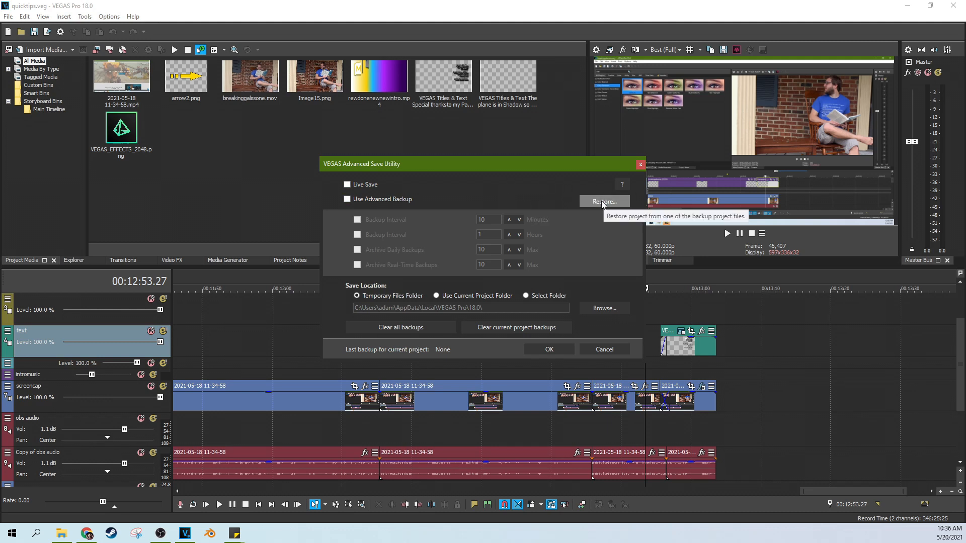
mouse_move(407, 307)
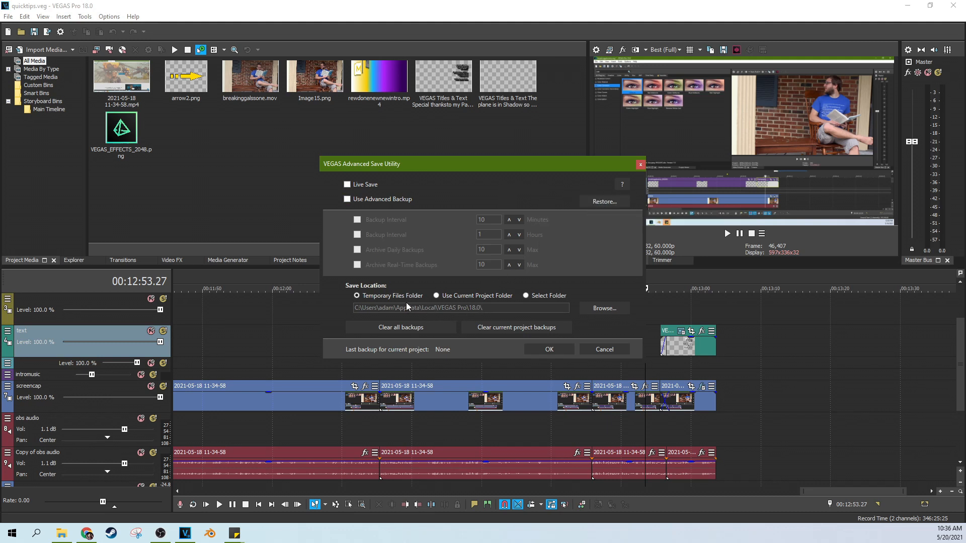
mouse_move(354, 312)
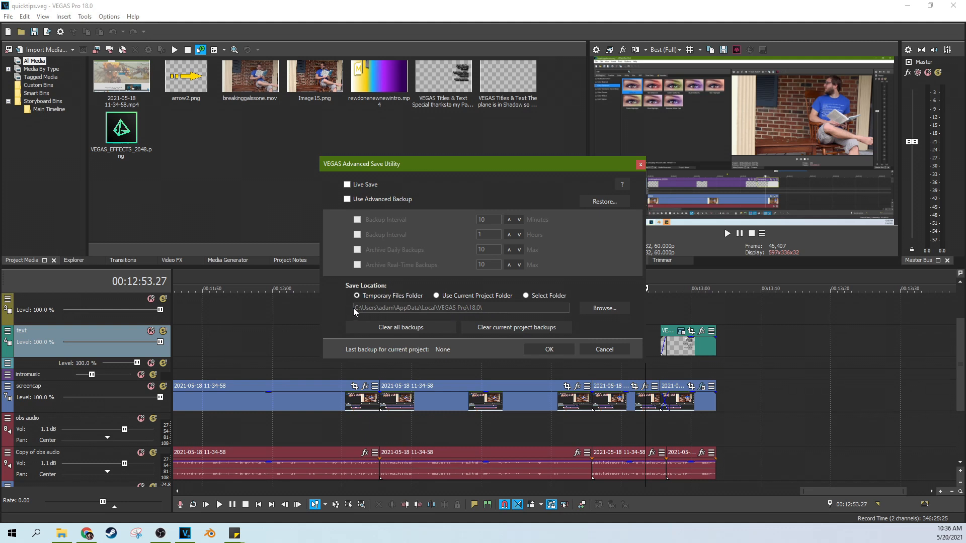
mouse_move(544, 302)
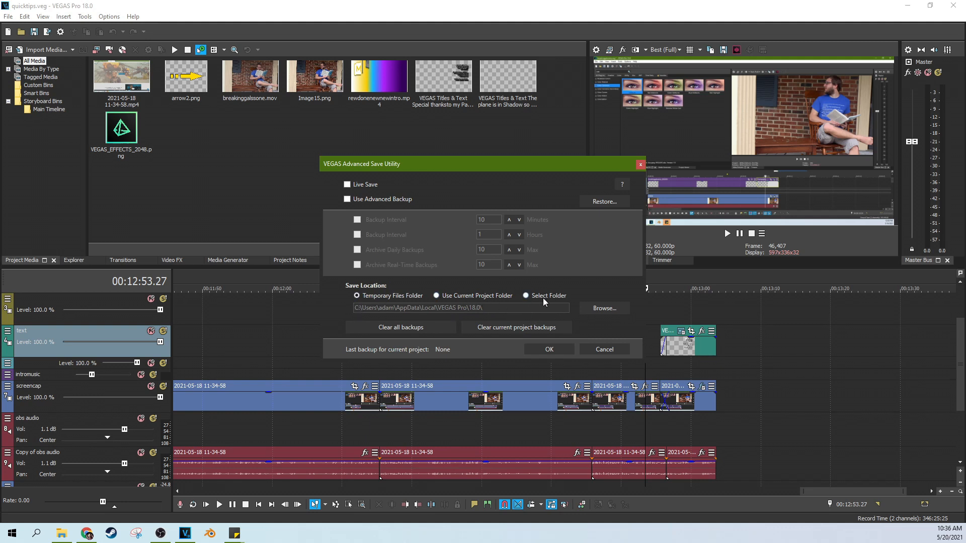
mouse_move(434, 321)
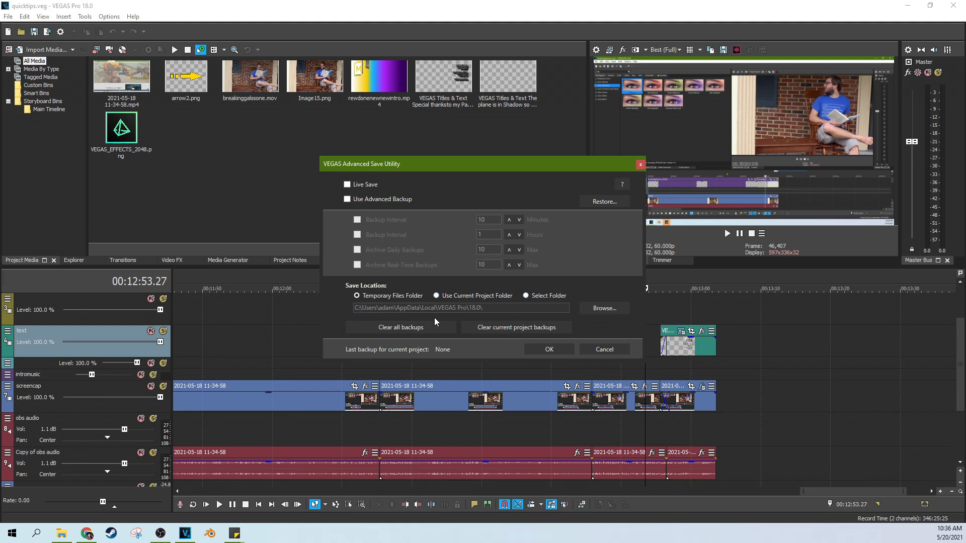
mouse_move(442, 310)
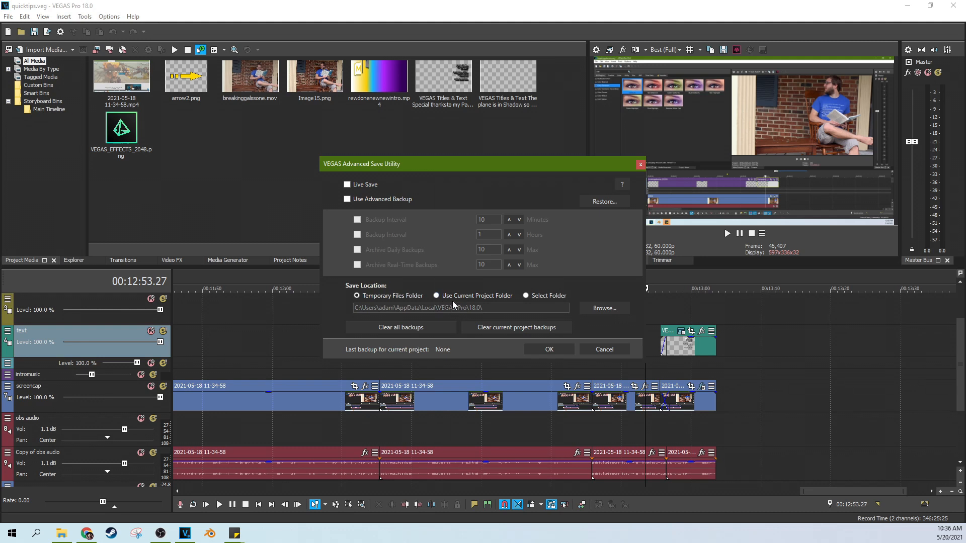
mouse_move(499, 249)
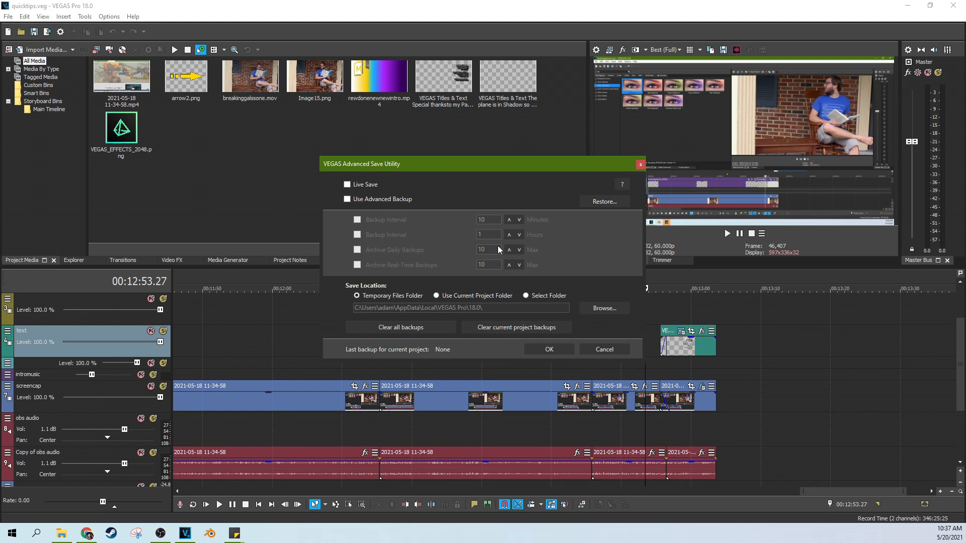
mouse_move(808, 238)
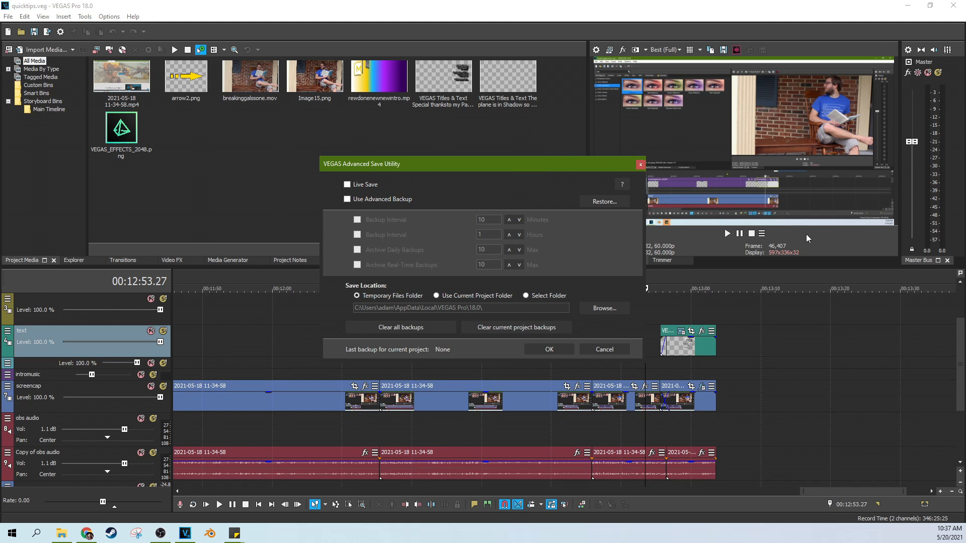
mouse_move(502, 235)
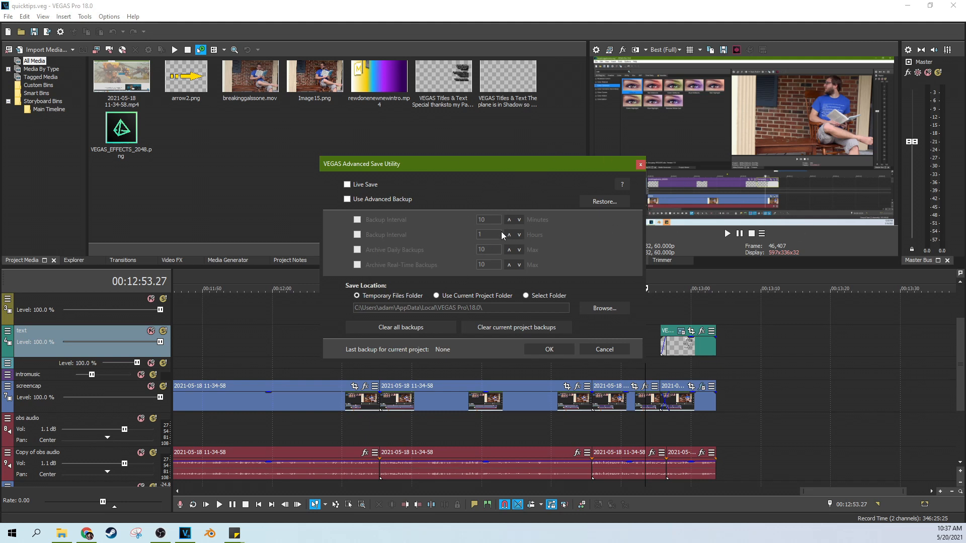
mouse_move(463, 289)
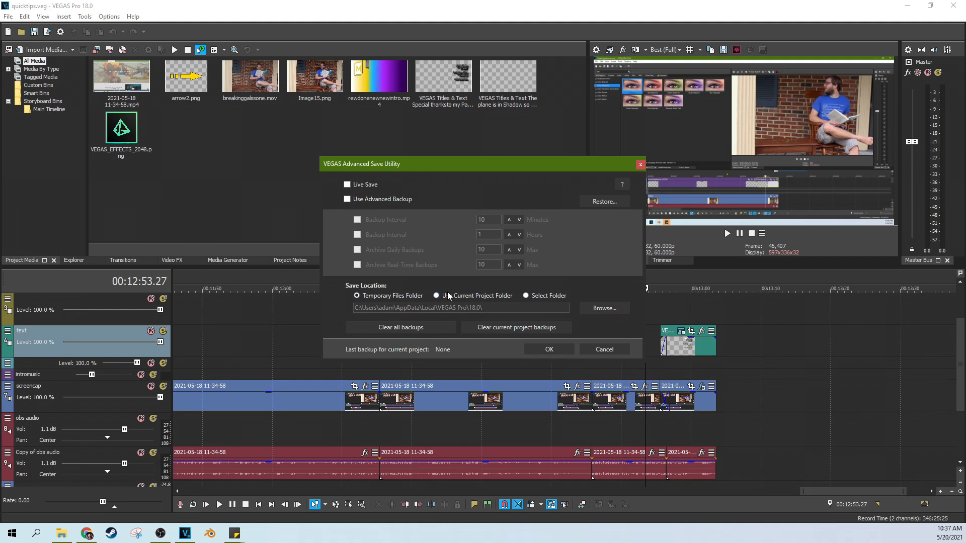
mouse_move(448, 296)
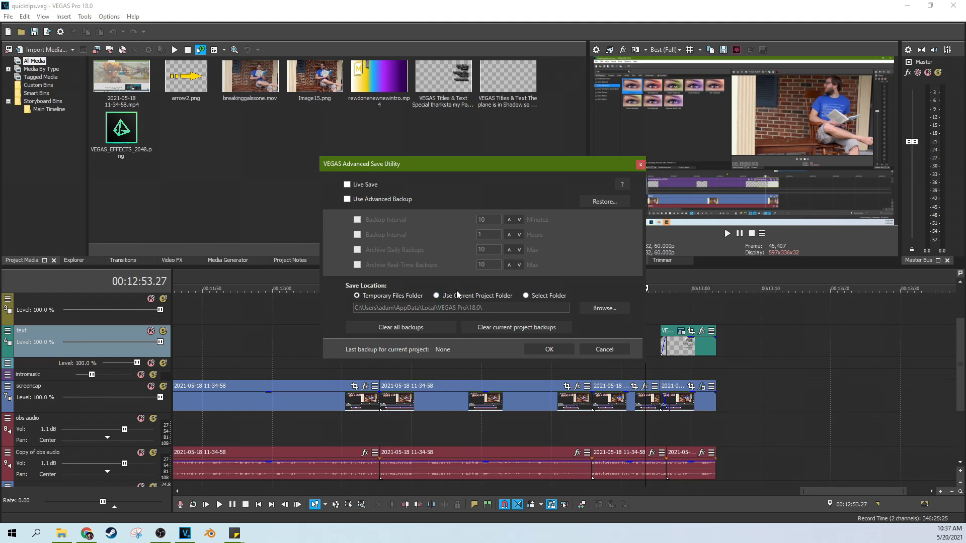
mouse_move(535, 279)
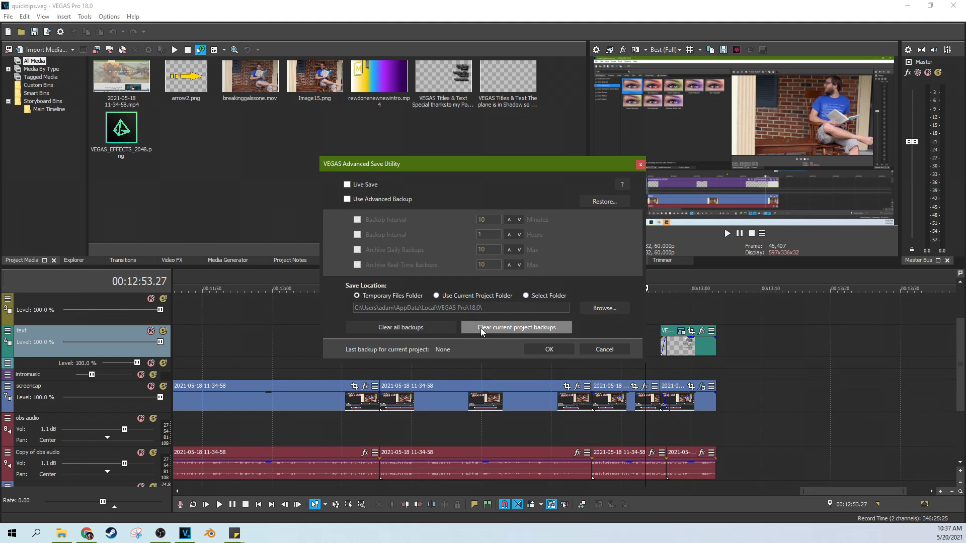
mouse_move(590, 333)
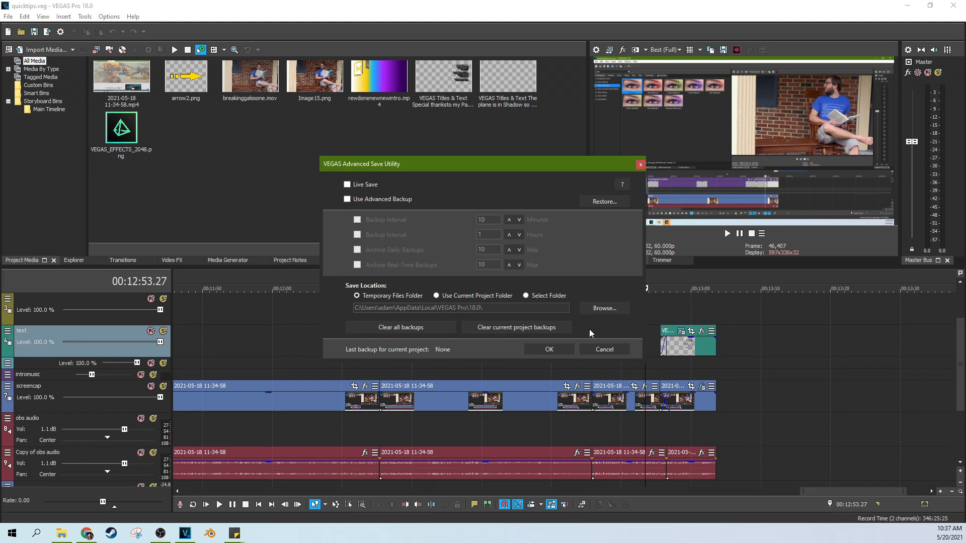
left_click(603, 201)
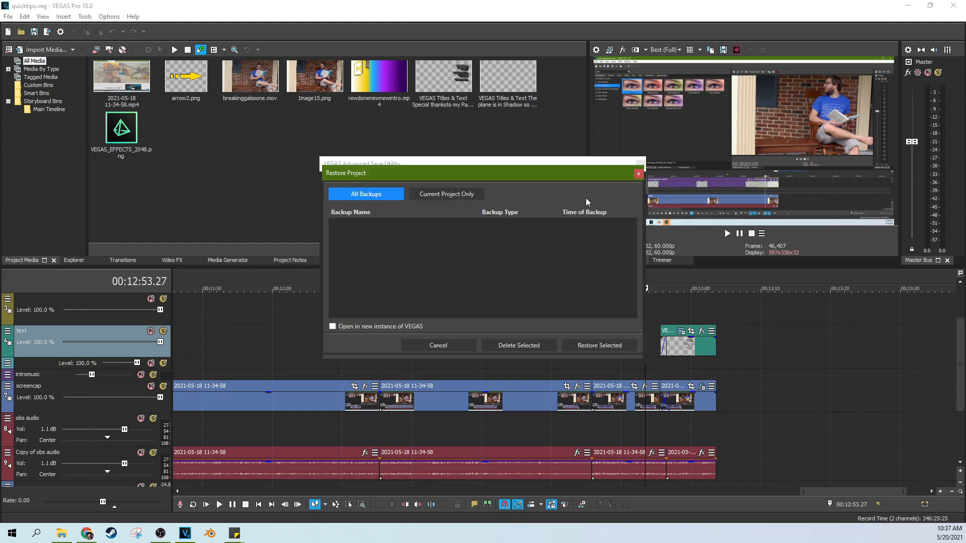
left_click(437, 346)
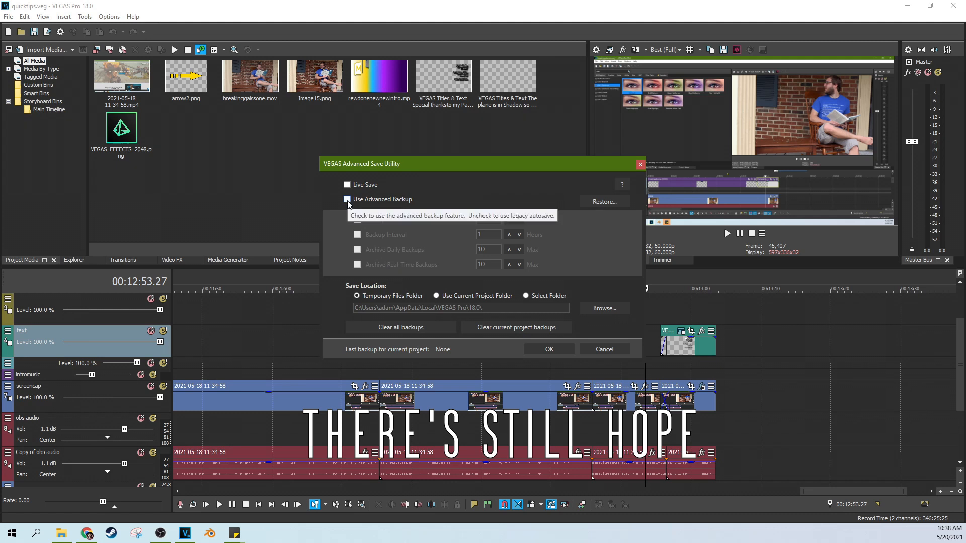
Check Use Advanced Backup in the Advanced Save Utility
left_click(346, 199)
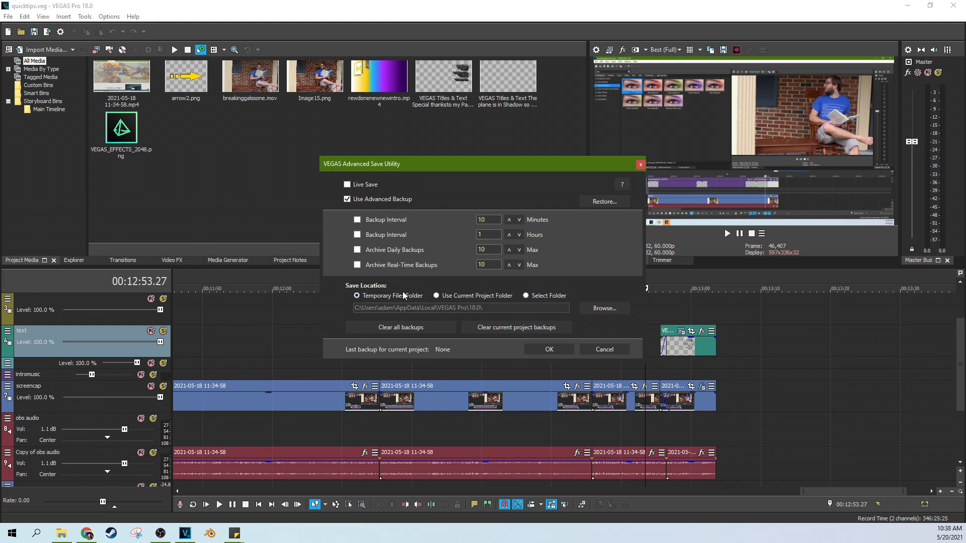
mouse_move(481, 313)
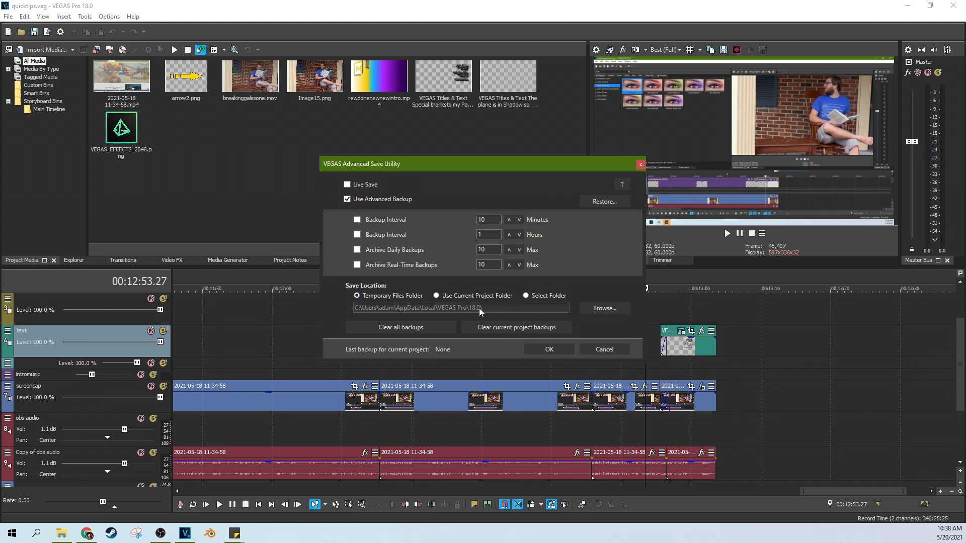
mouse_move(515, 327)
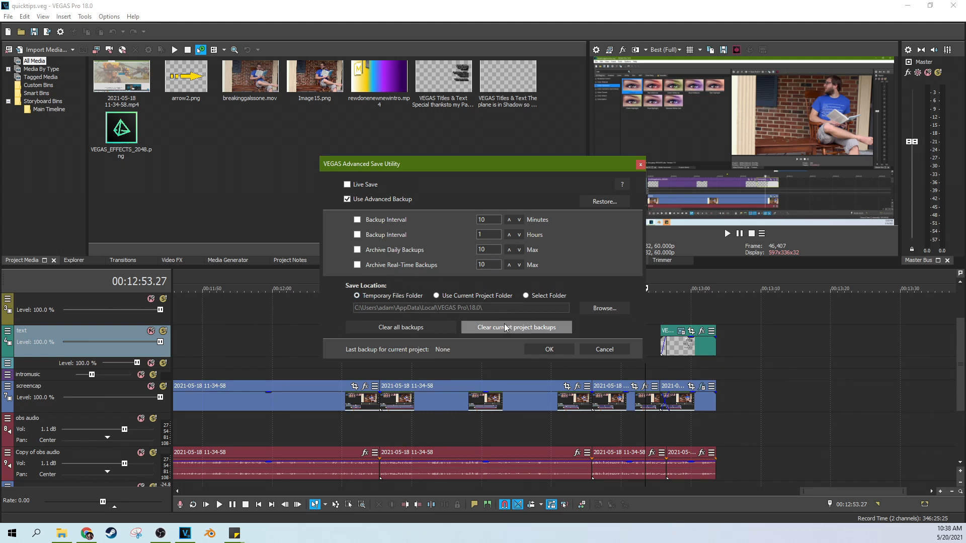
mouse_move(556, 256)
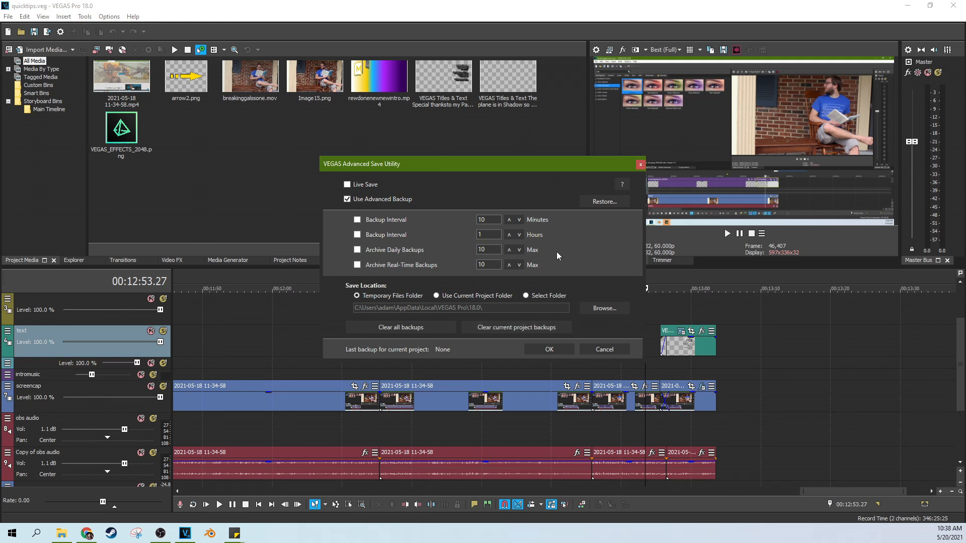
mouse_move(438, 290)
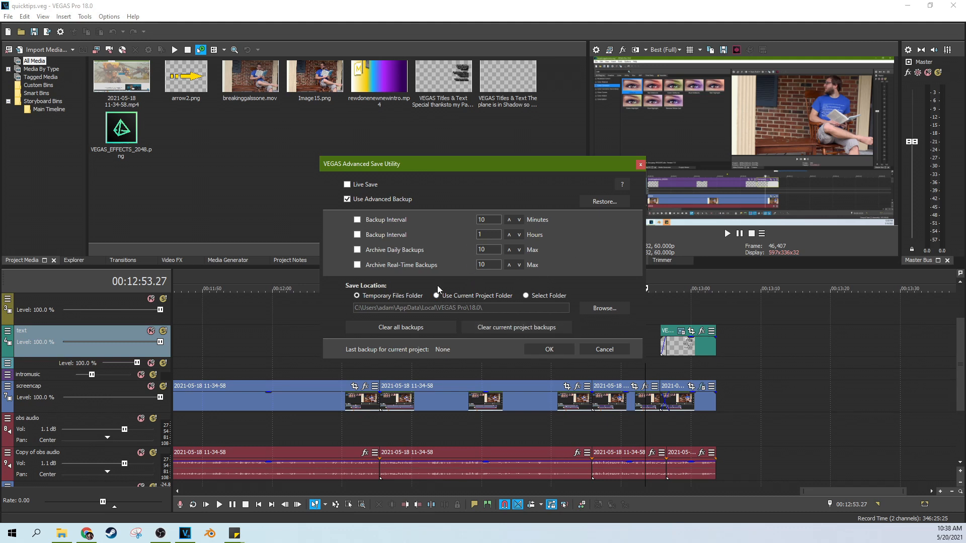
mouse_move(522, 321)
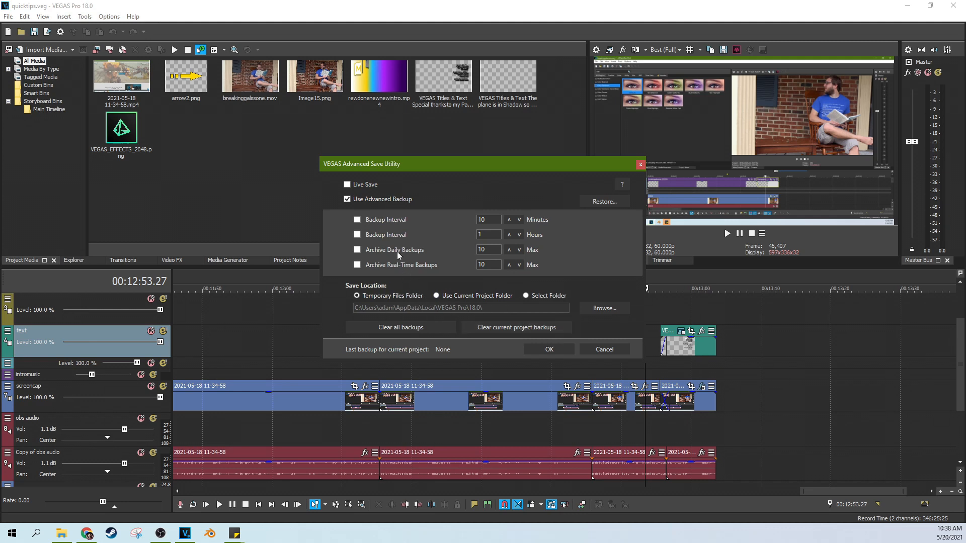
mouse_move(484, 309)
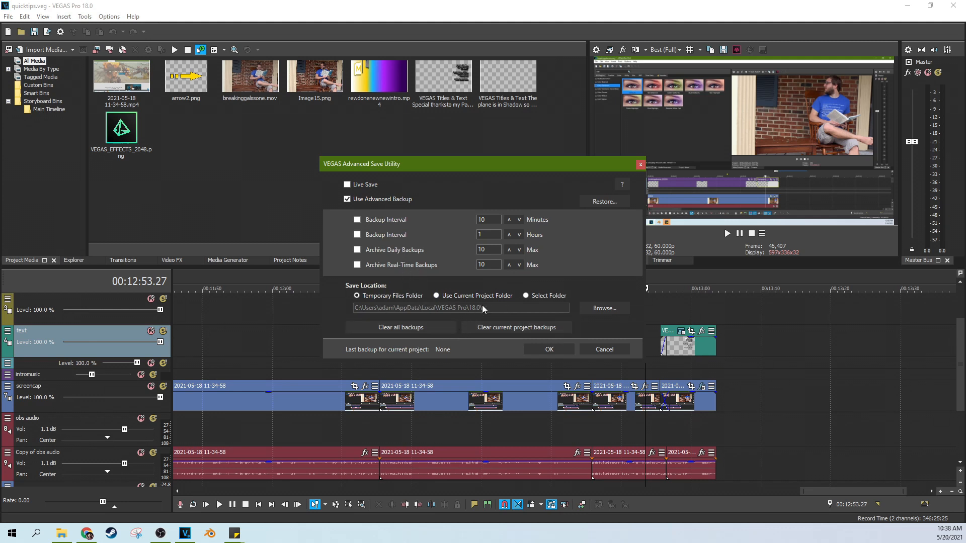
mouse_move(394, 230)
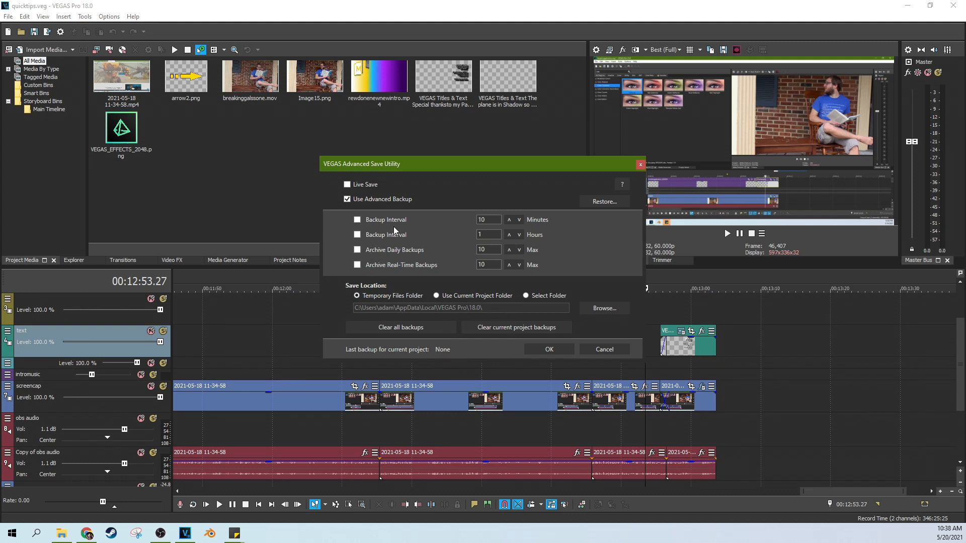
mouse_move(447, 274)
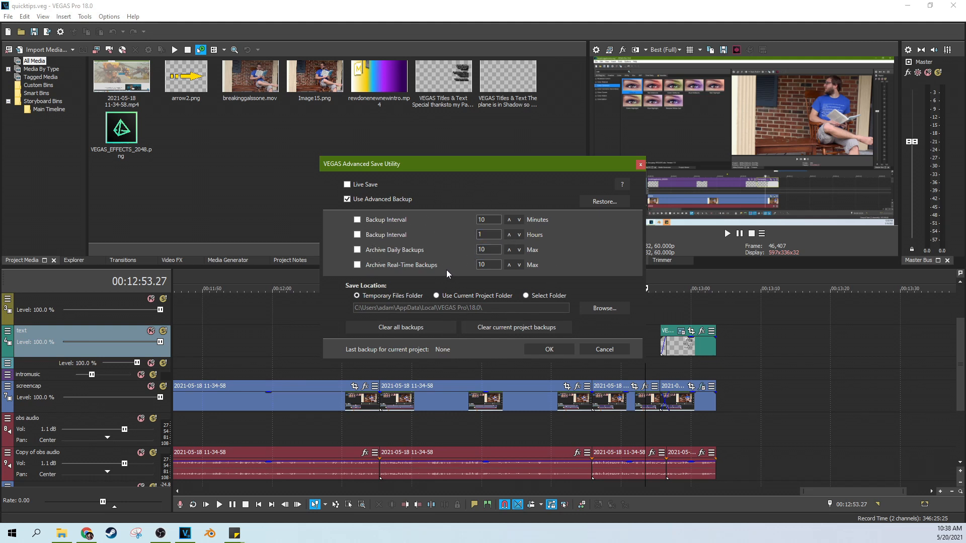
mouse_move(519, 296)
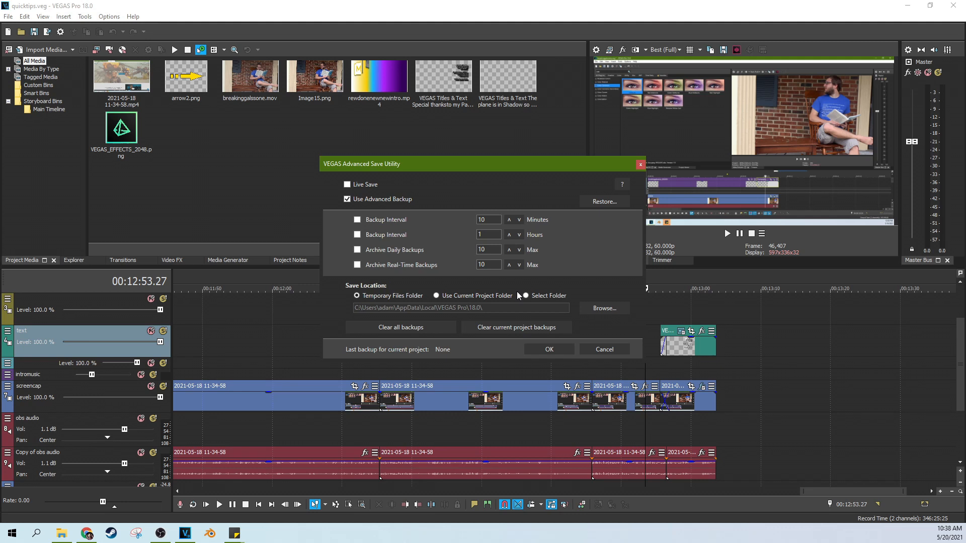
mouse_move(481, 297)
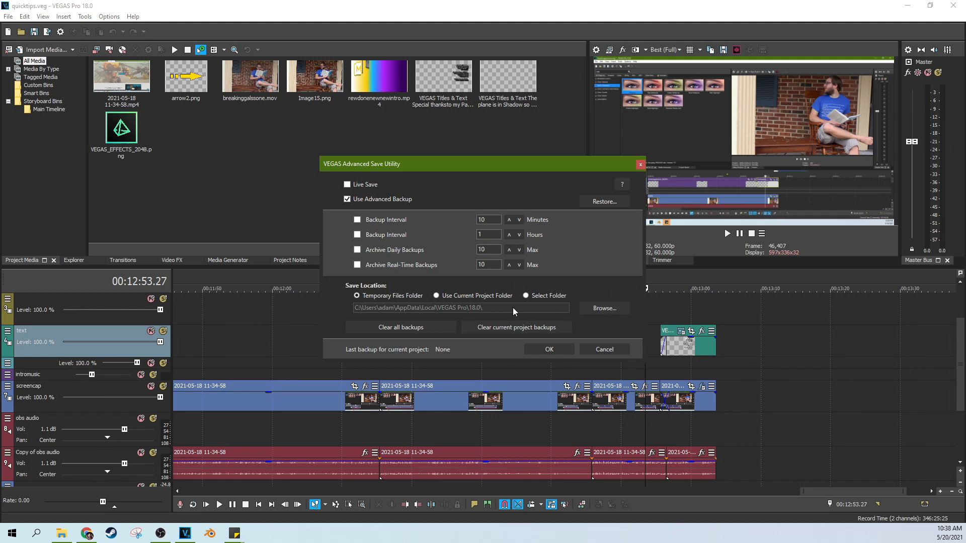
mouse_move(398, 313)
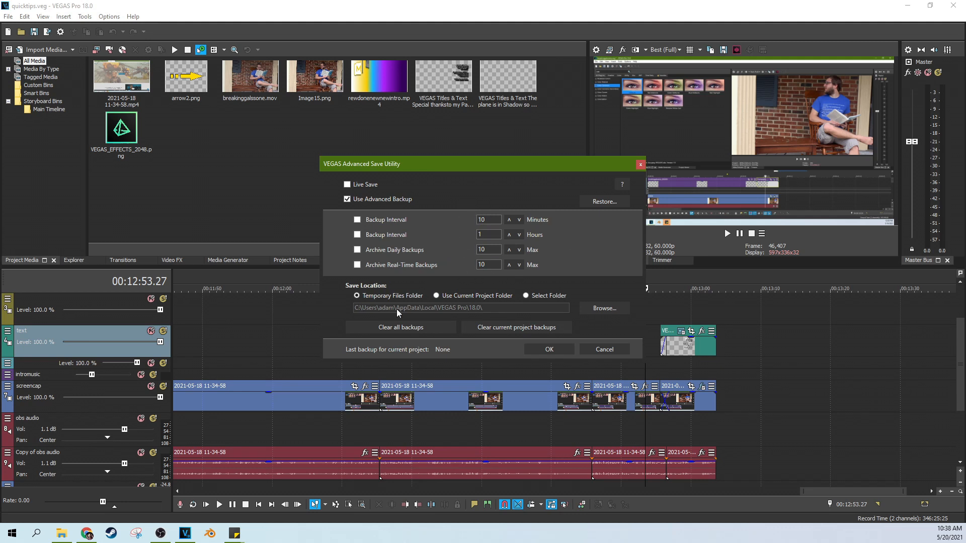
mouse_move(524, 313)
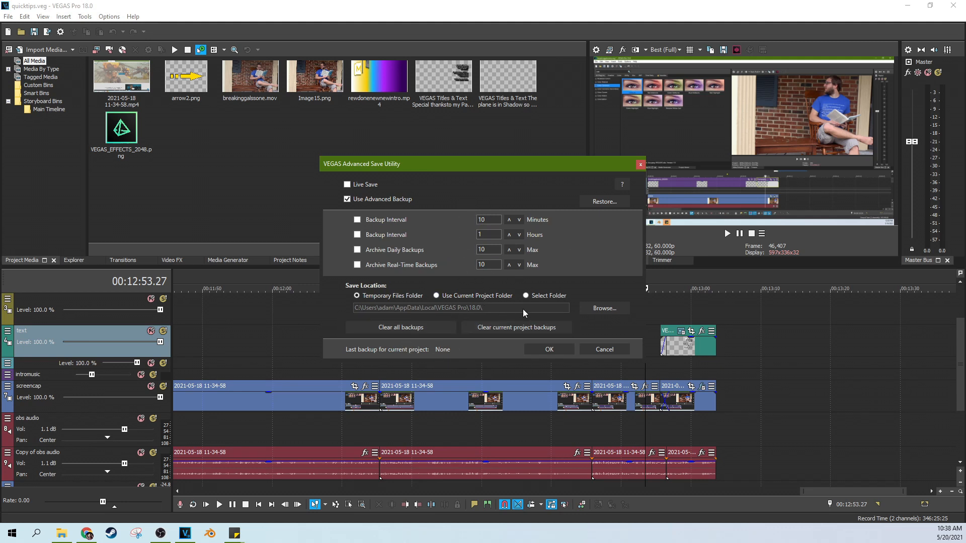
mouse_move(399, 308)
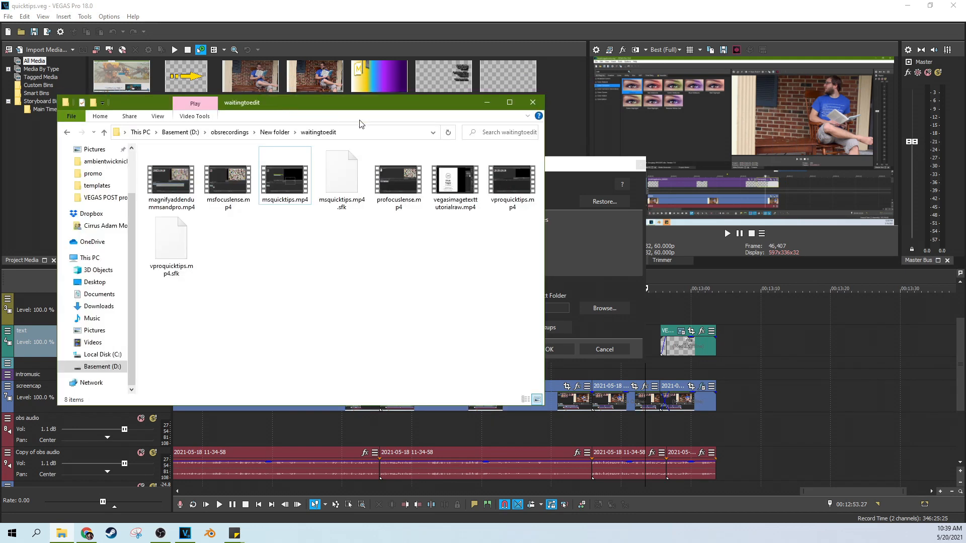
Open Movie Studio 17's Advanced Save Utility to review Live Save and backup options
left_click(180, 132)
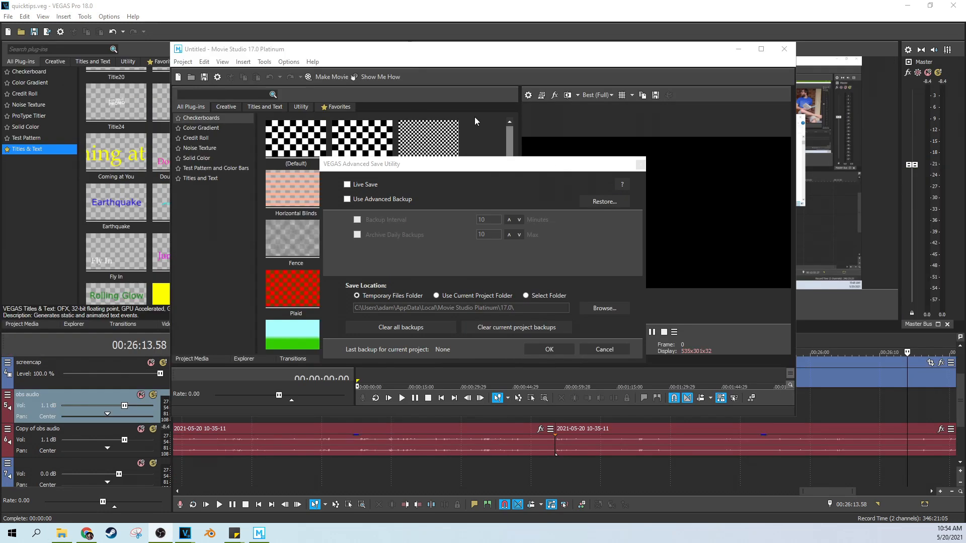
mouse_move(504, 255)
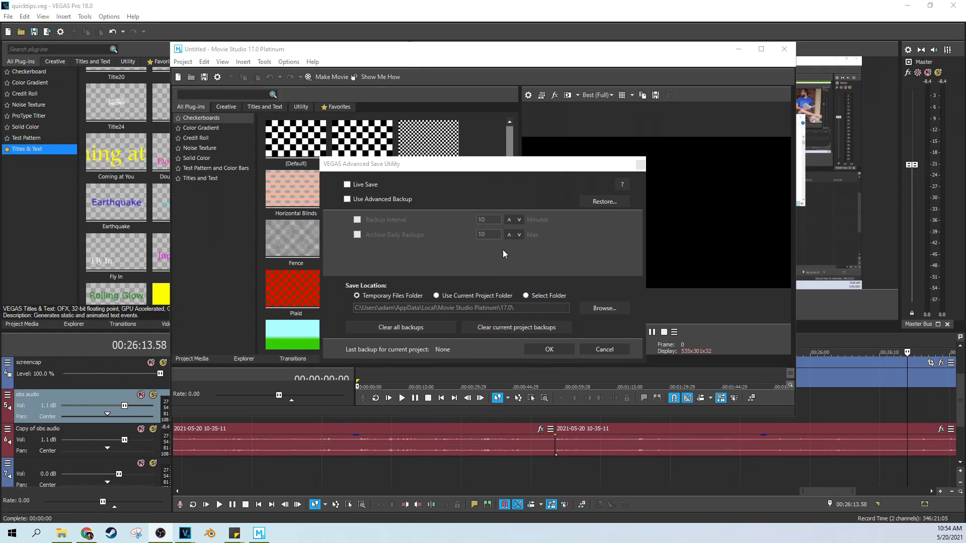
mouse_move(354, 192)
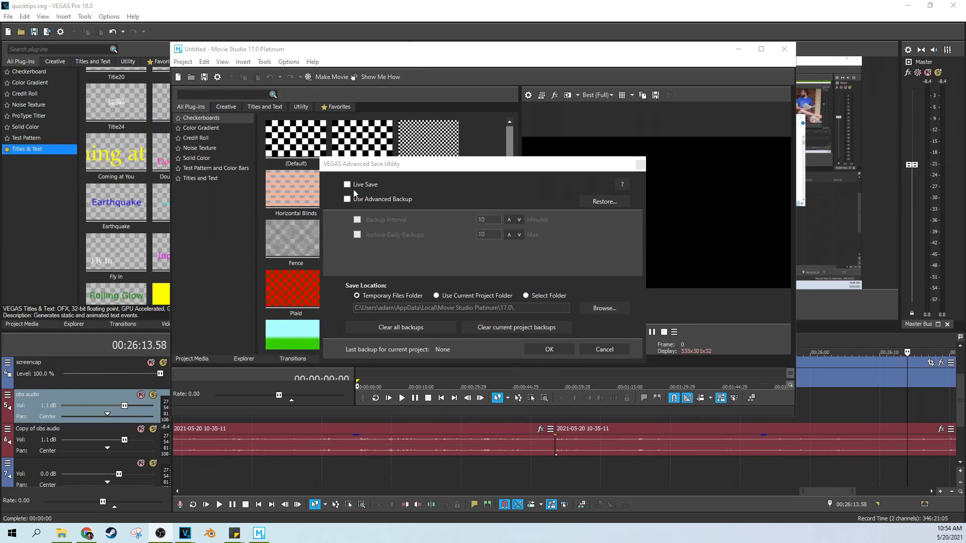
mouse_move(461, 280)
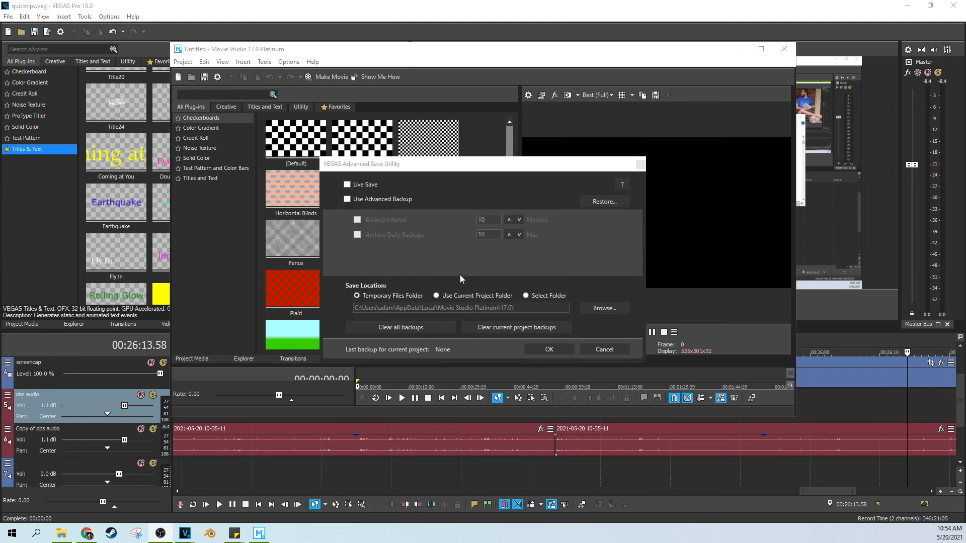
mouse_move(377, 307)
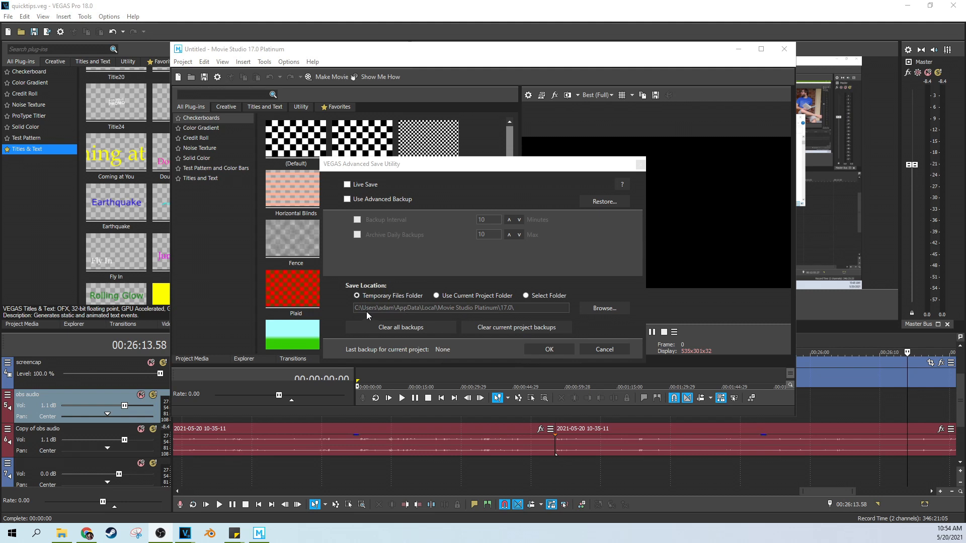
mouse_move(442, 314)
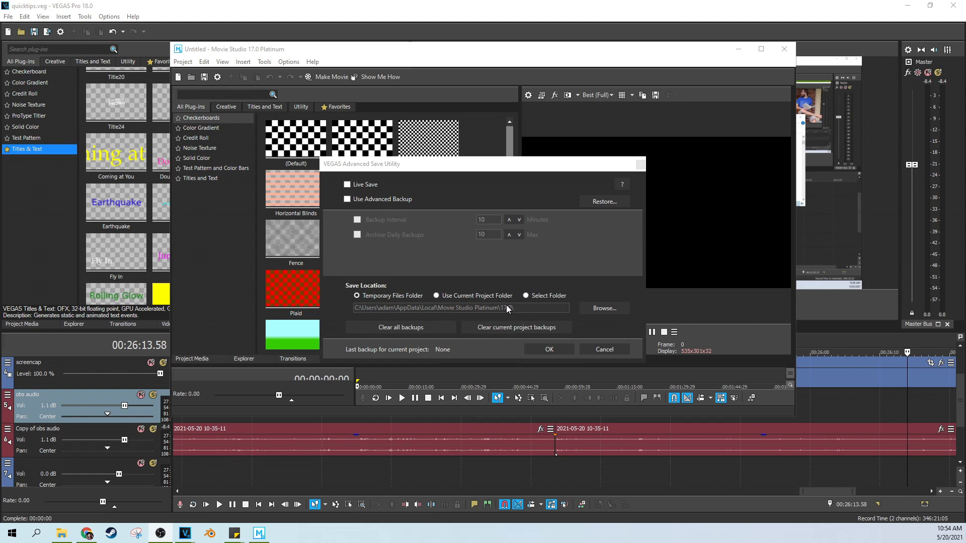
mouse_move(603, 237)
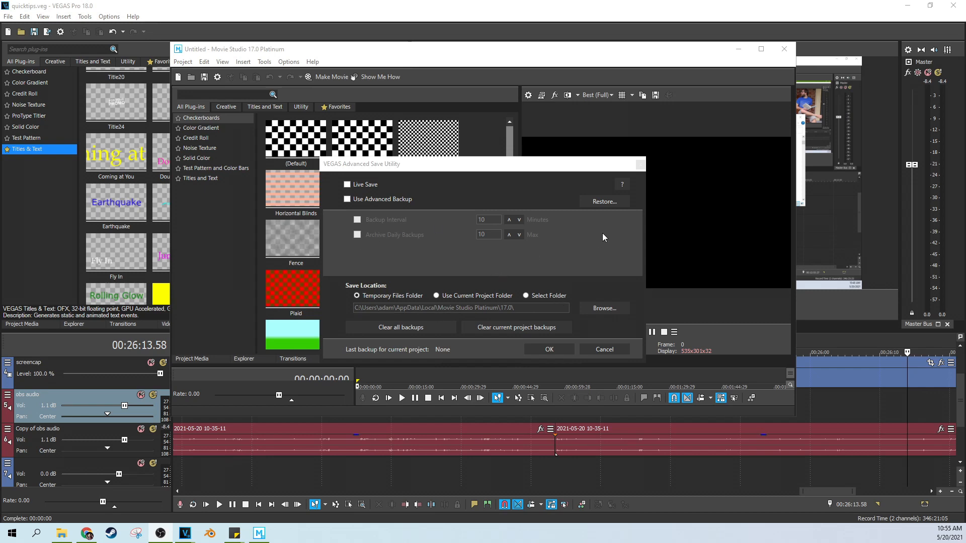
mouse_move(755, 307)
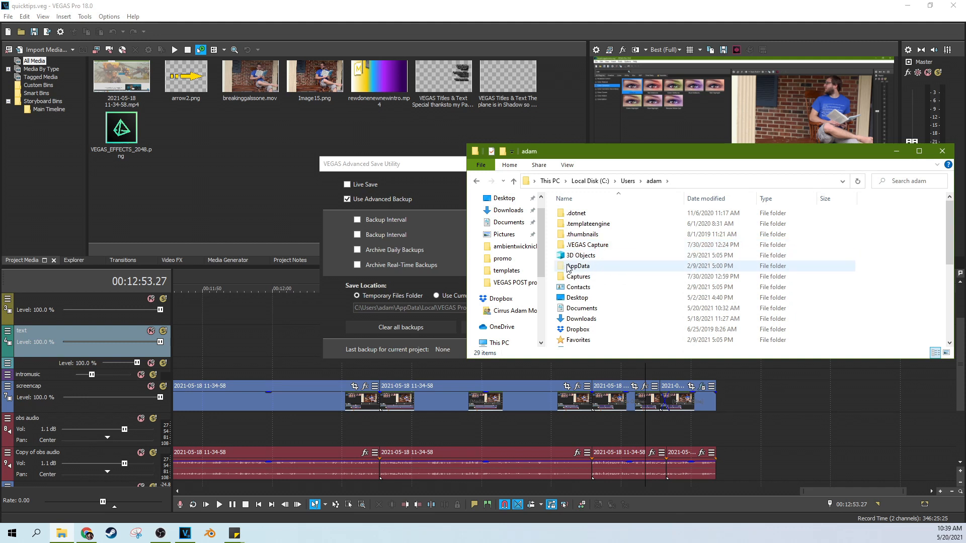
Navigate File Explorer to the AppData\Local\VEGAS Pro\18.0 folder
left_click(566, 165)
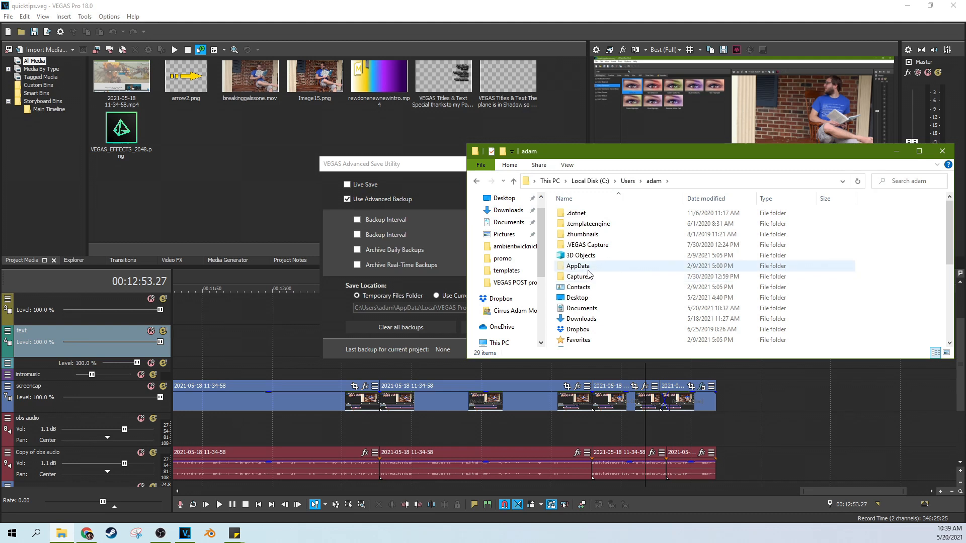
double_click(578, 265)
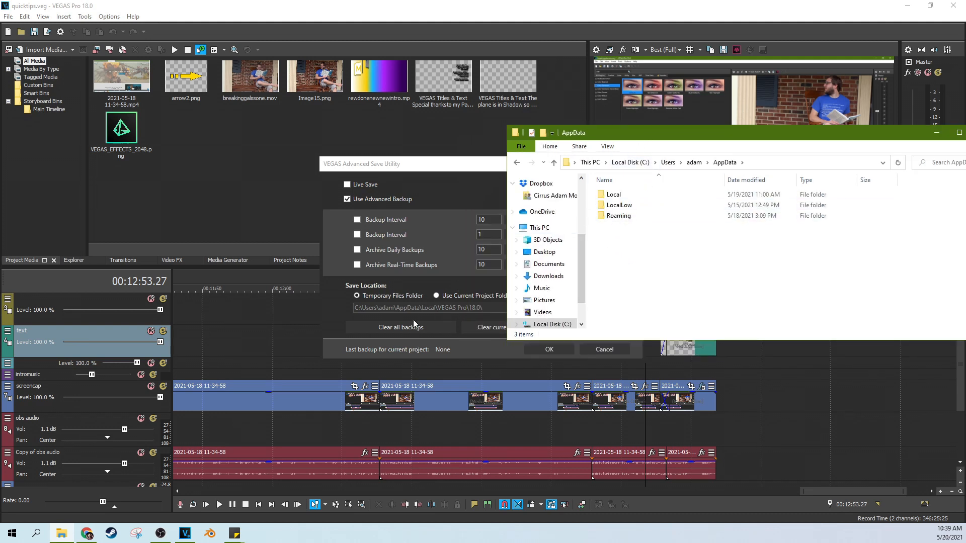
left_click(614, 194)
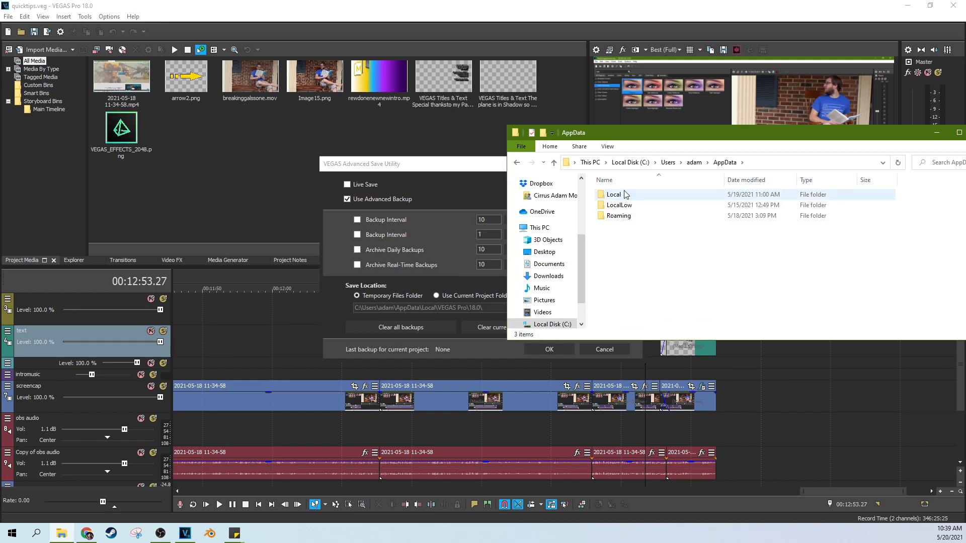
double_click(613, 195)
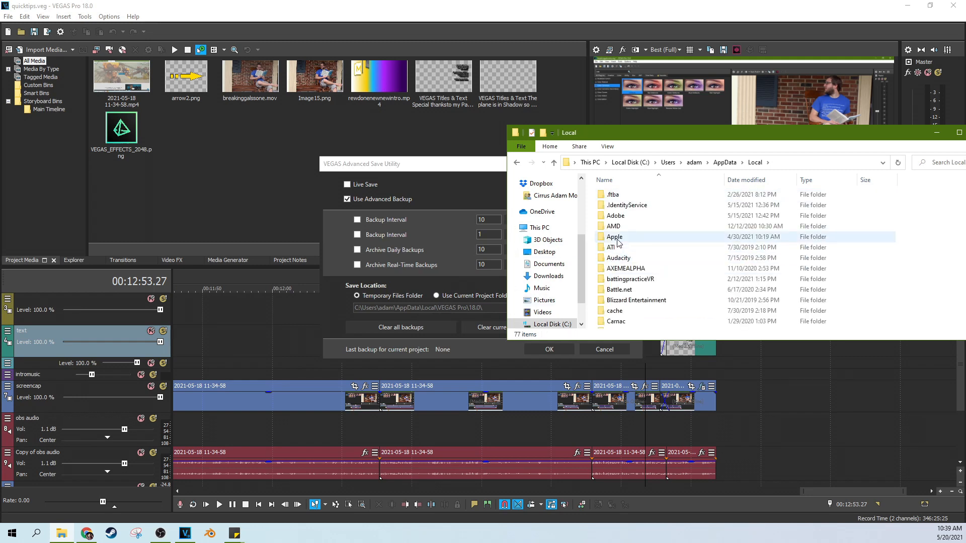
scroll("down", 3)
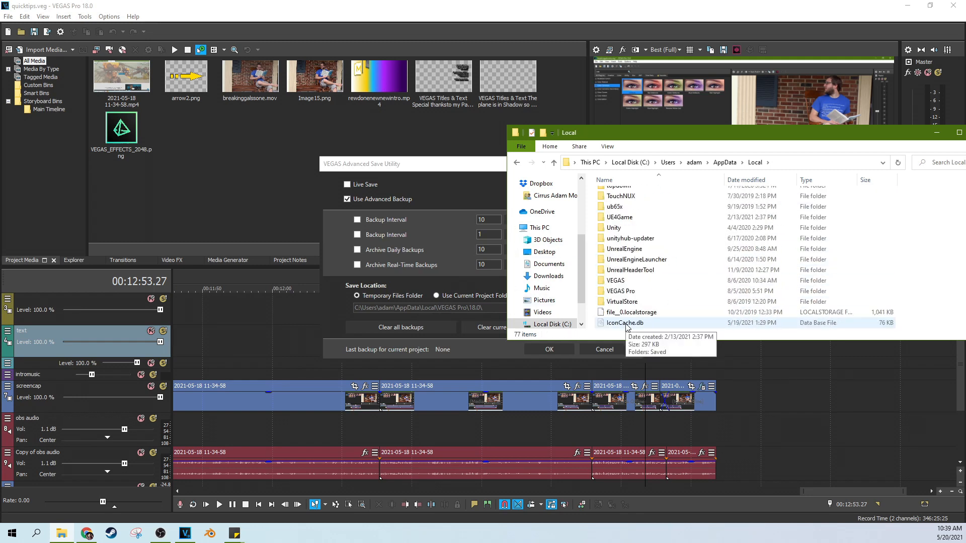
double_click(620, 291)
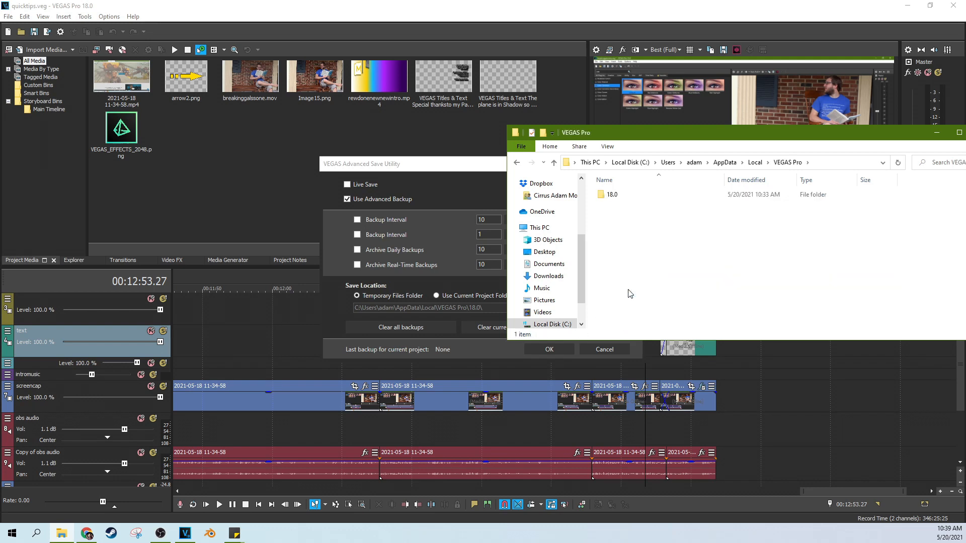
left_click(612, 195)
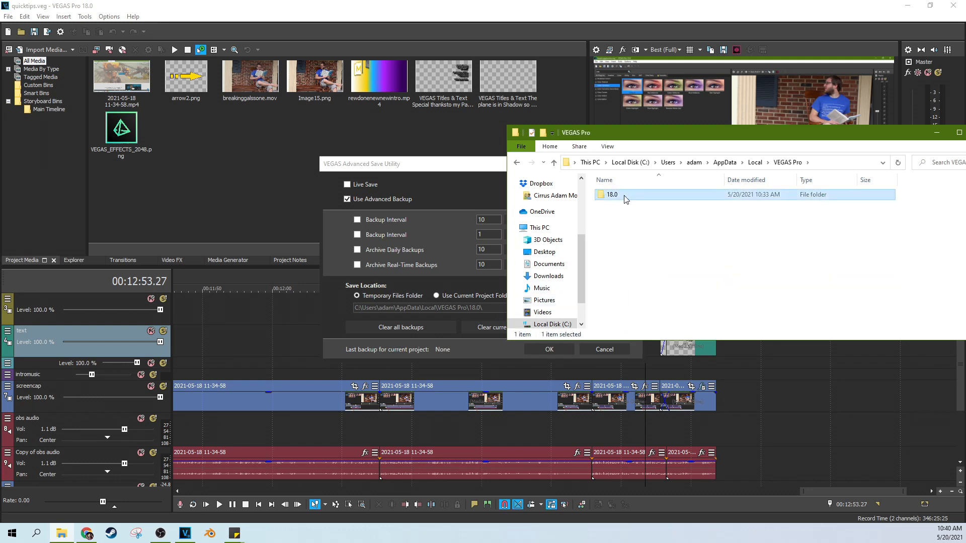
double_click(612, 195)
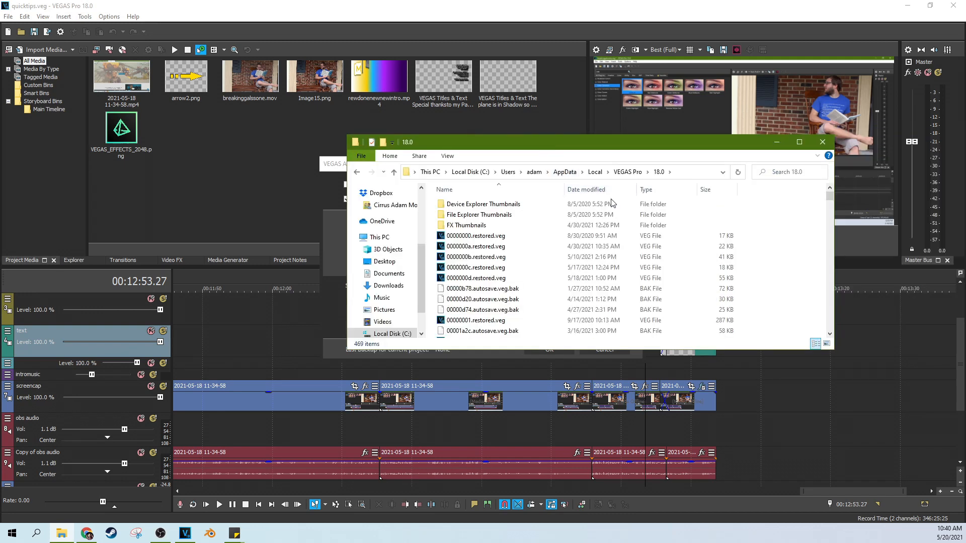
Sort by Date modified and open 00001c04.autosave.veg in VEGAS Pro
left_click(585, 189)
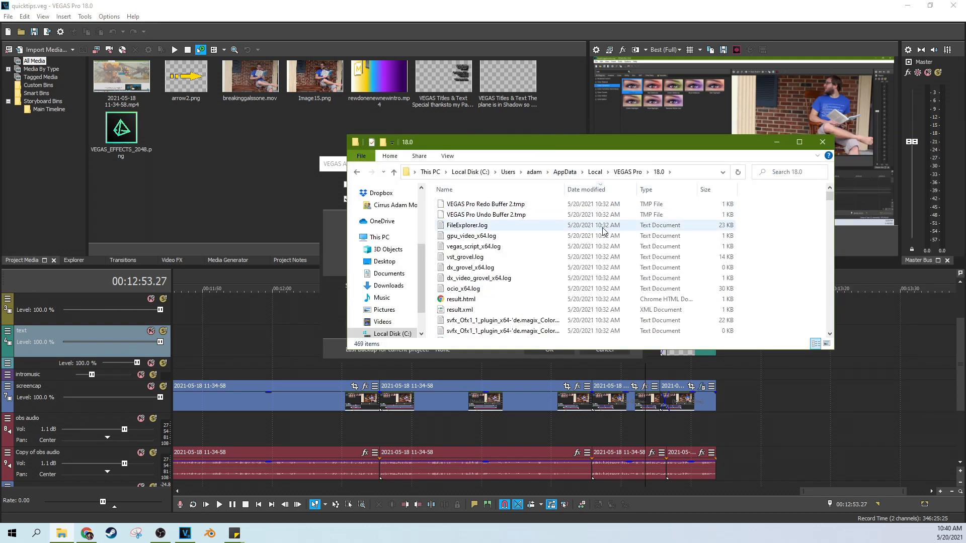
left_click(472, 246)
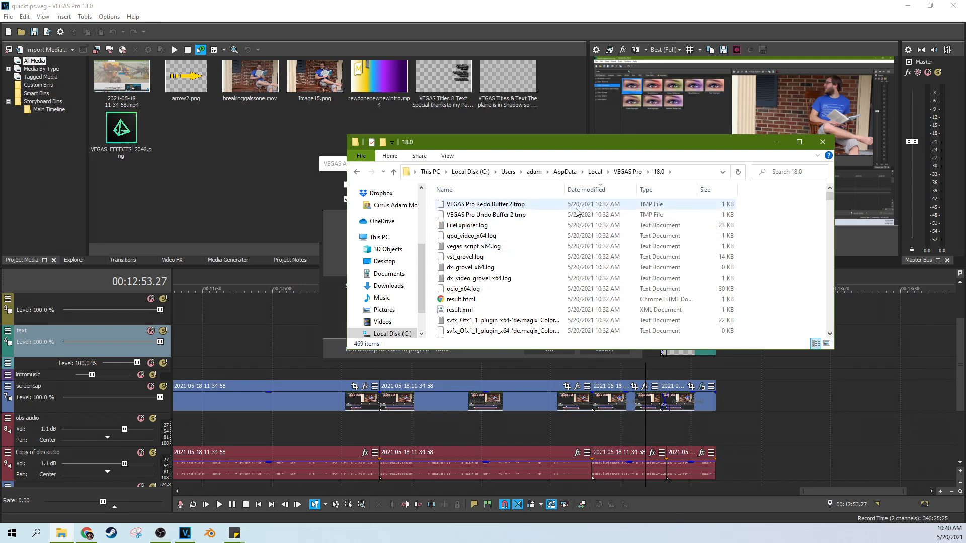
scroll("down", 3)
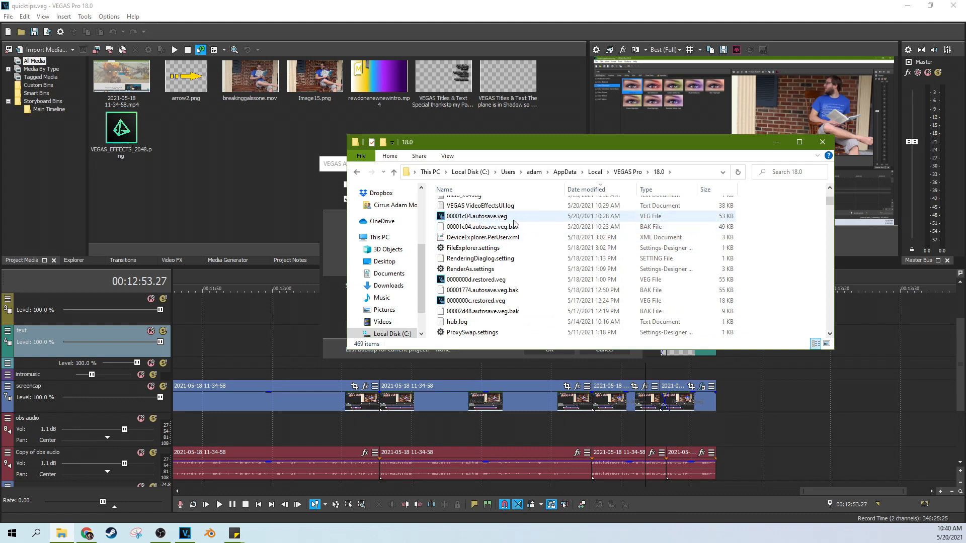
mouse_move(527, 223)
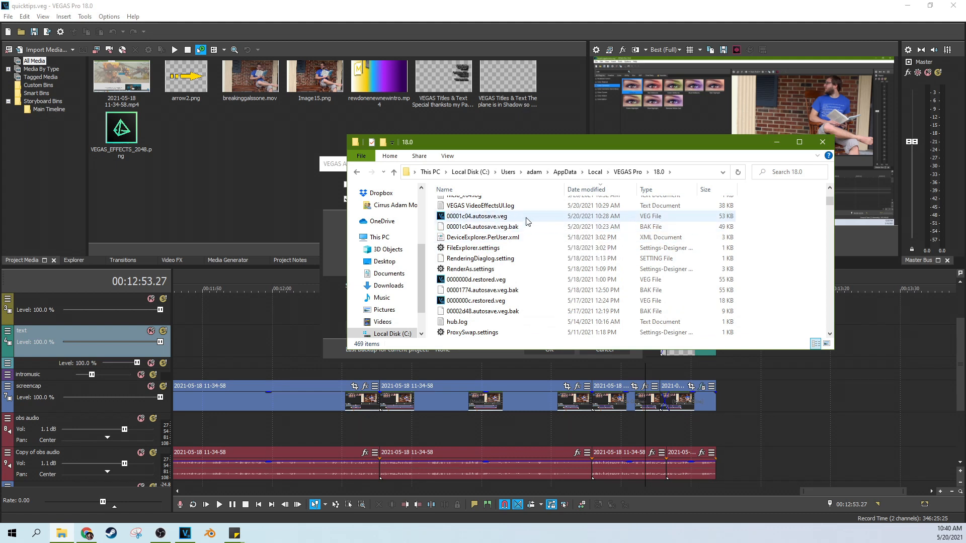
left_click(477, 216)
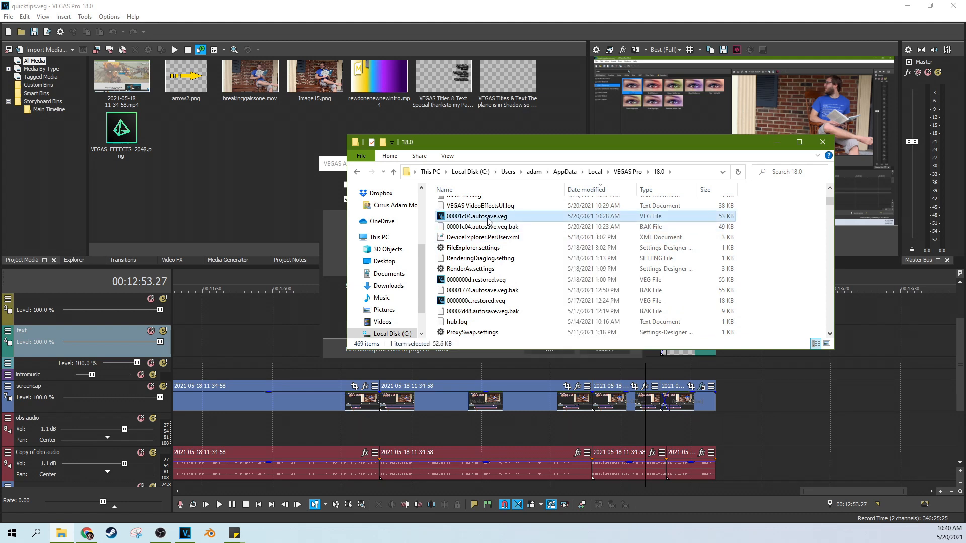
double_click(476, 216)
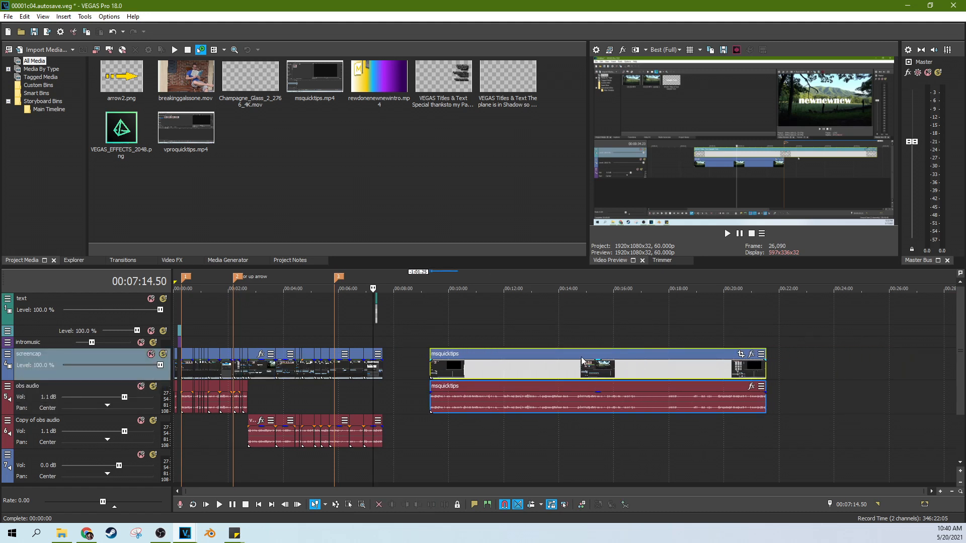
mouse_move(535, 348)
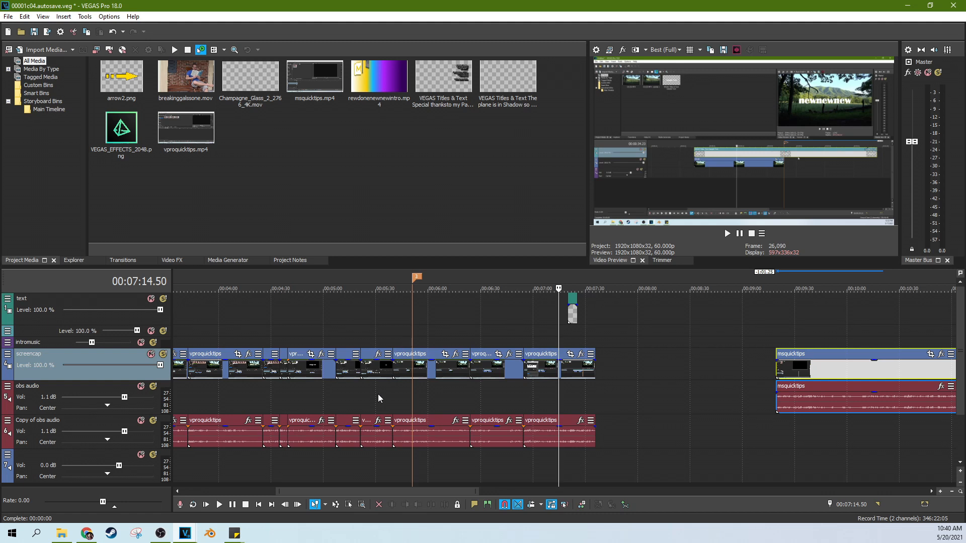
mouse_move(462, 351)
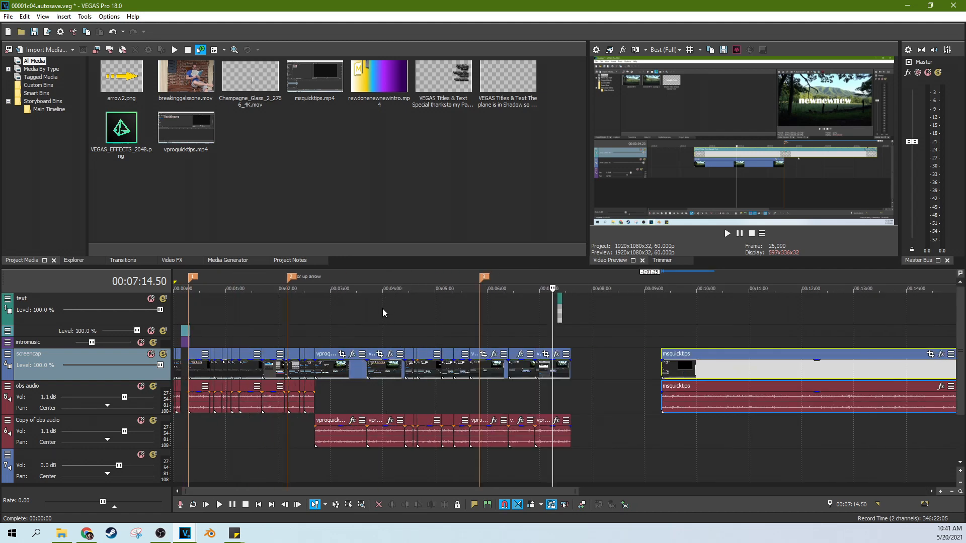
mouse_move(393, 293)
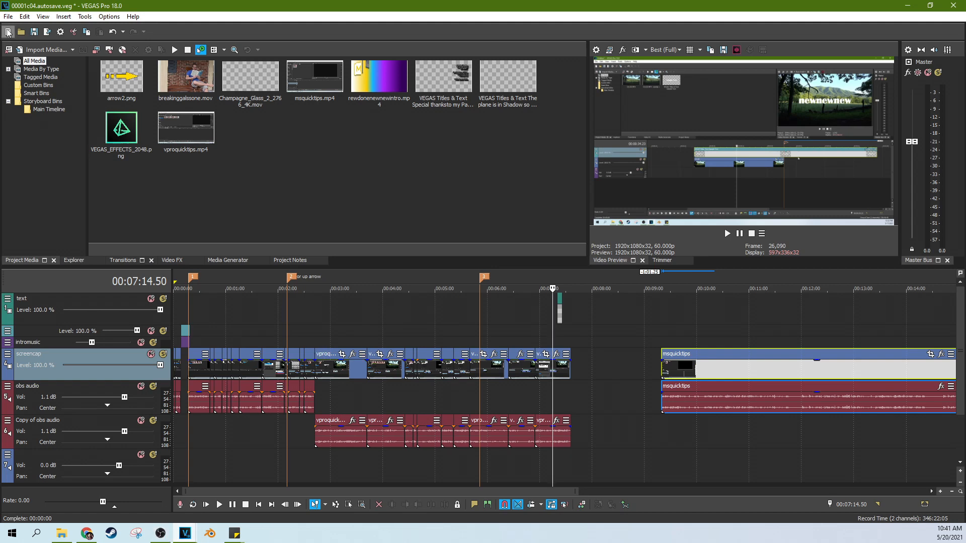
Bring up Save As for the recovered 00001c04.autosave.veg project
left_click(8, 16)
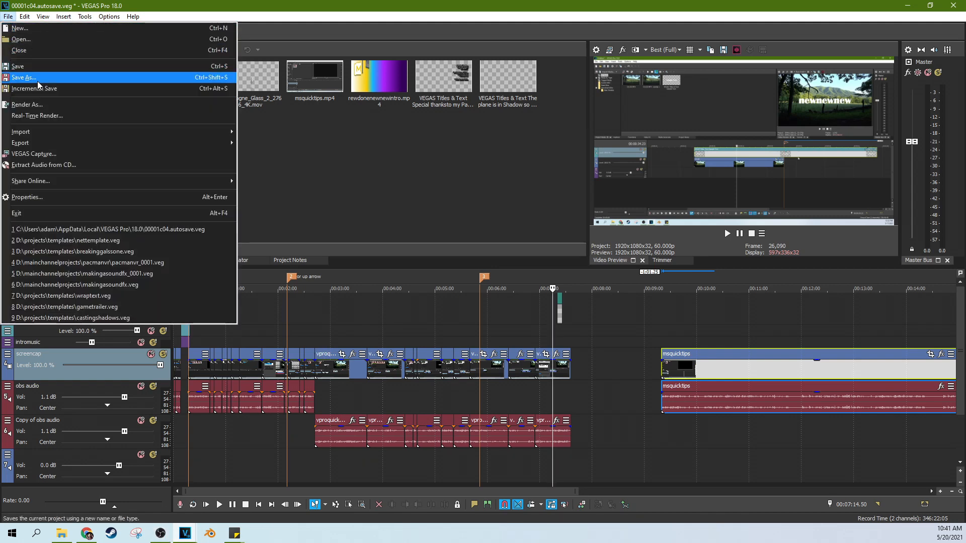
left_click(24, 77)
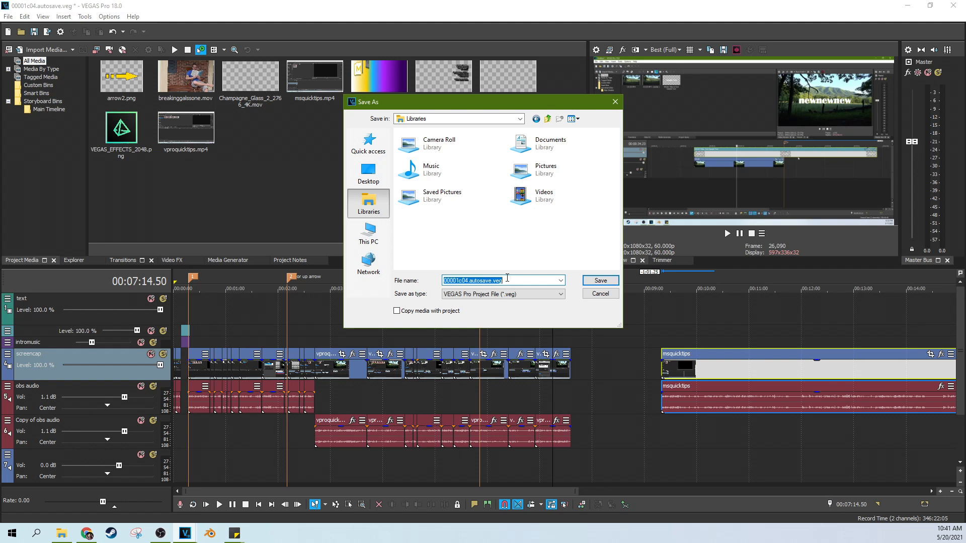